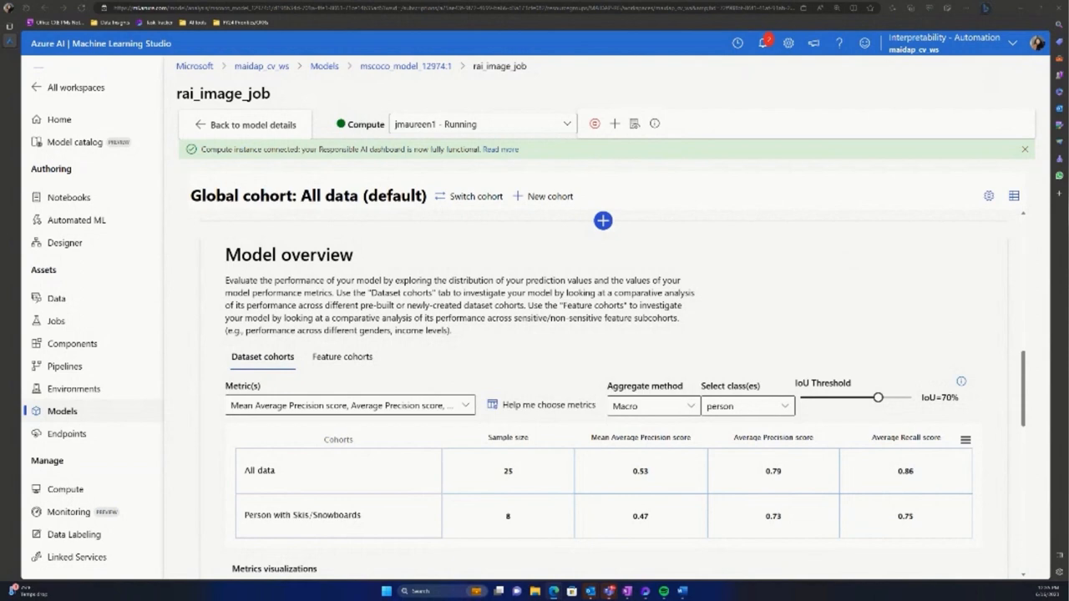
mouse_move(878, 226)
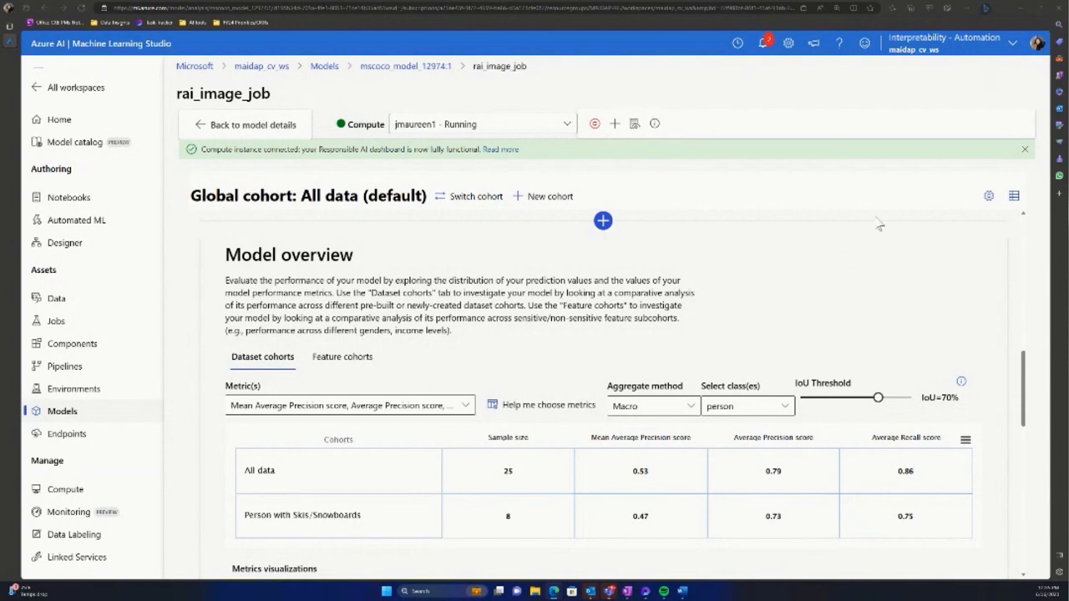
mouse_move(802, 305)
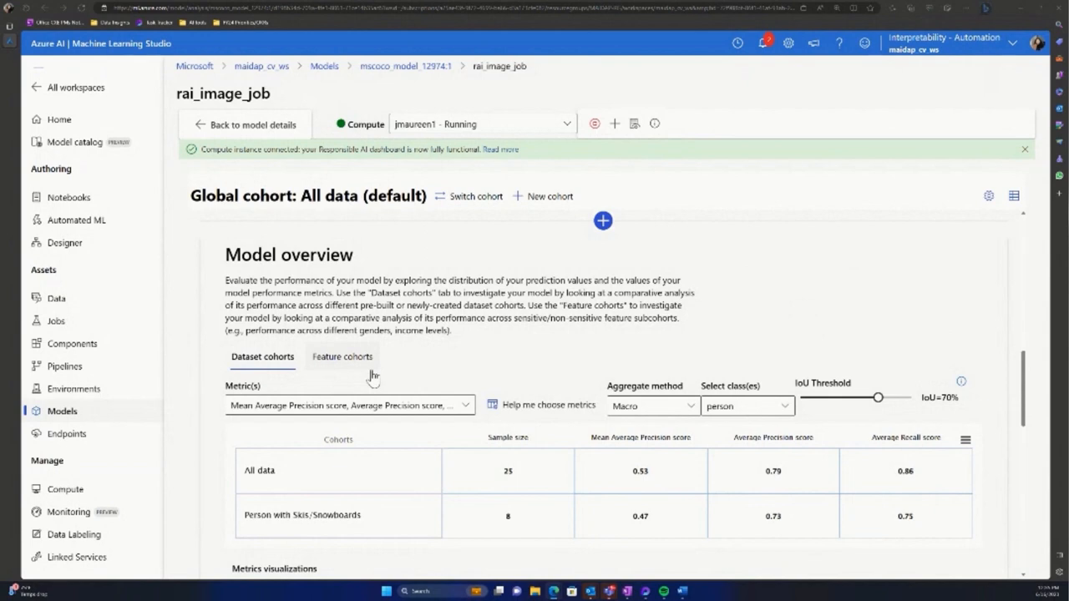
Review model overview metrics keeping 'person' as the evaluated object class
scroll("down", 3)
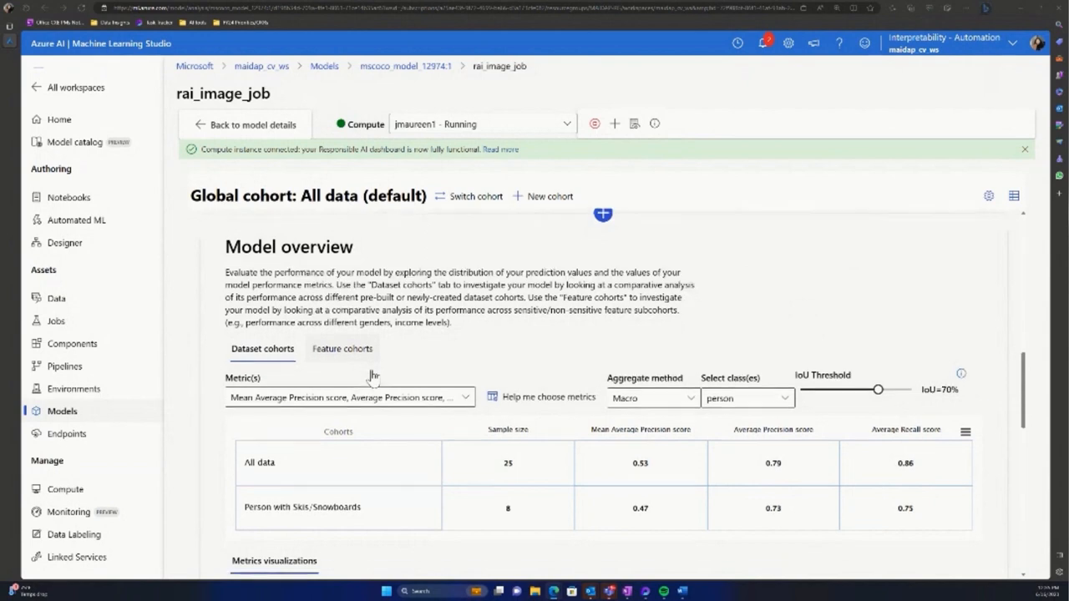
scroll("down", 3)
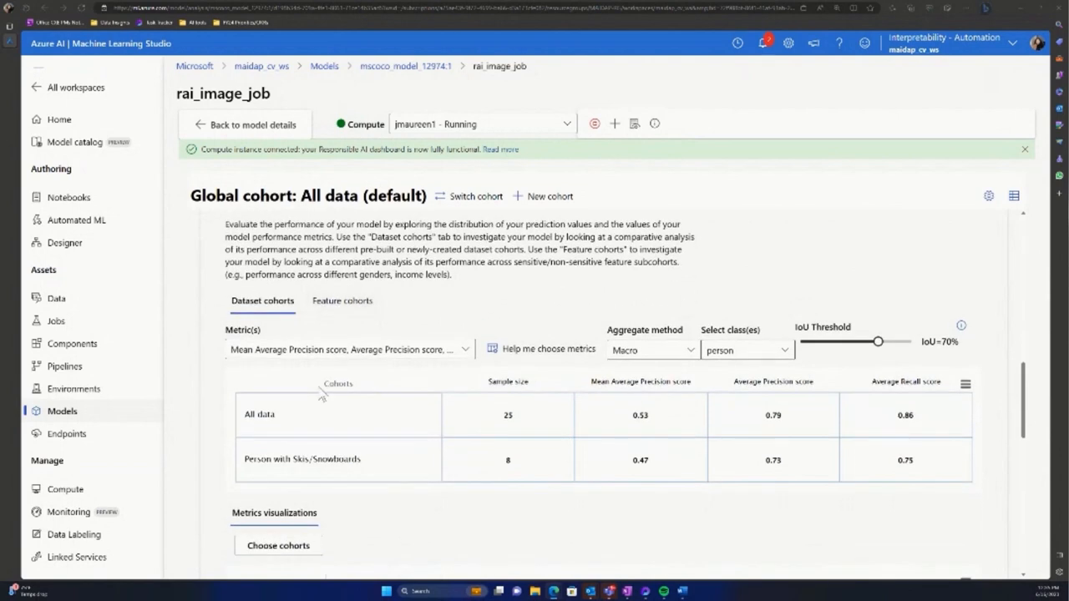
mouse_move(292, 419)
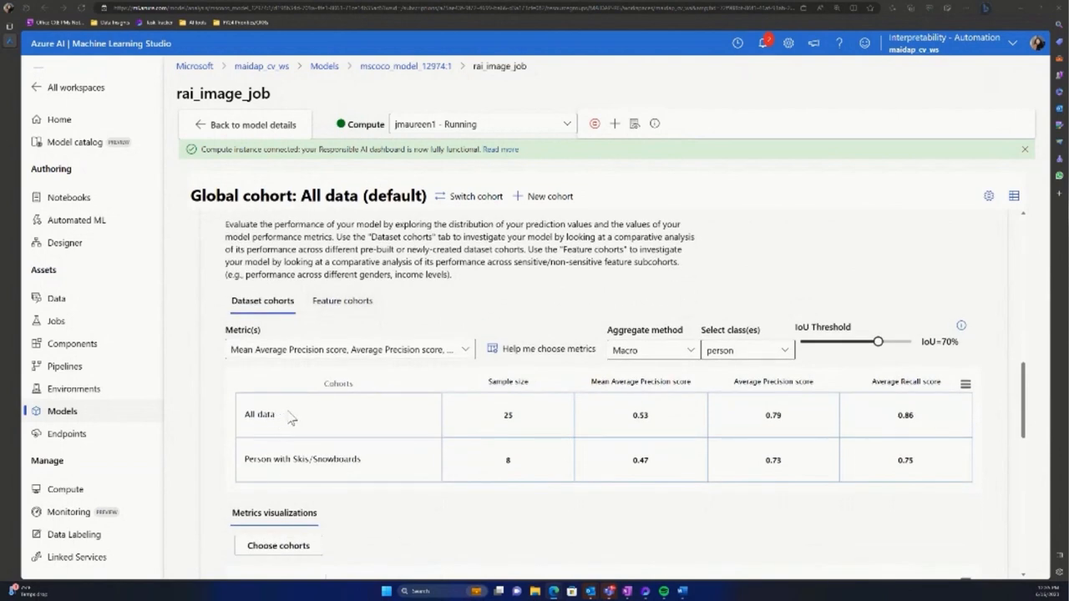
mouse_move(325, 454)
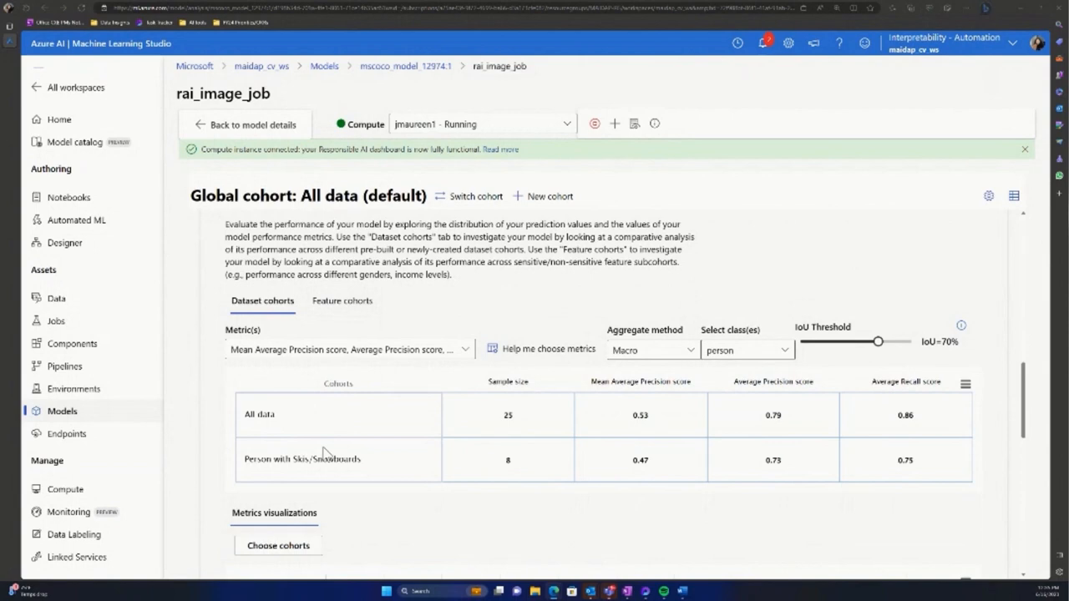
mouse_move(422, 470)
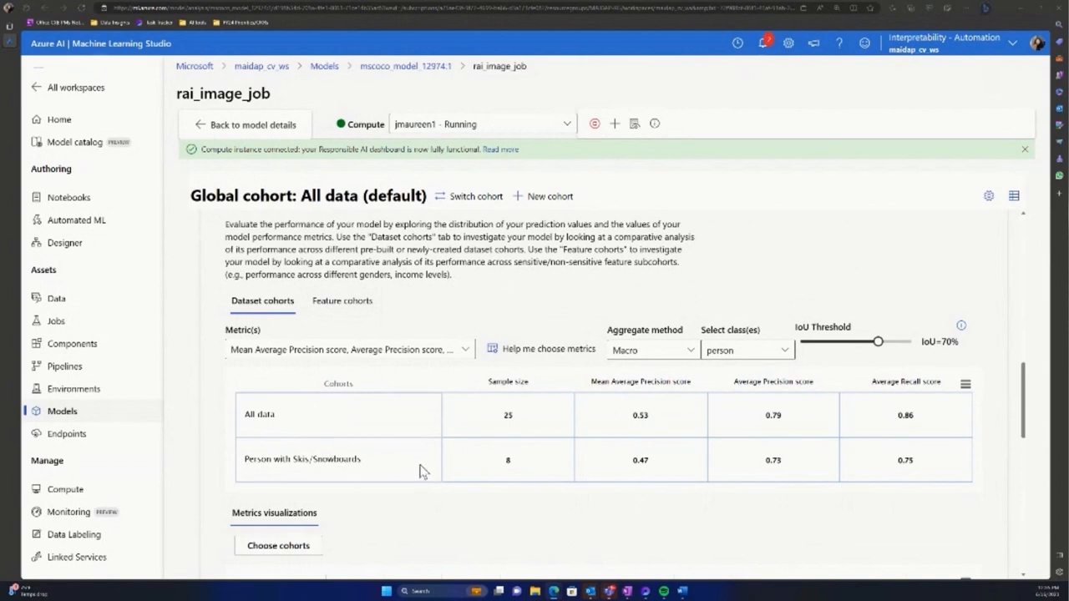
mouse_move(425, 470)
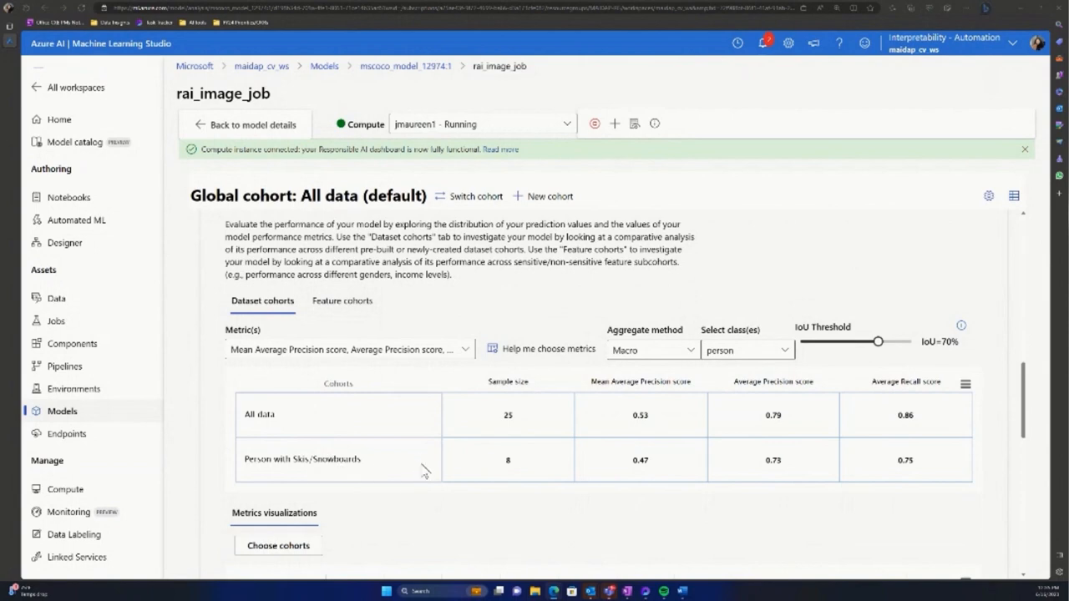
mouse_move(507, 415)
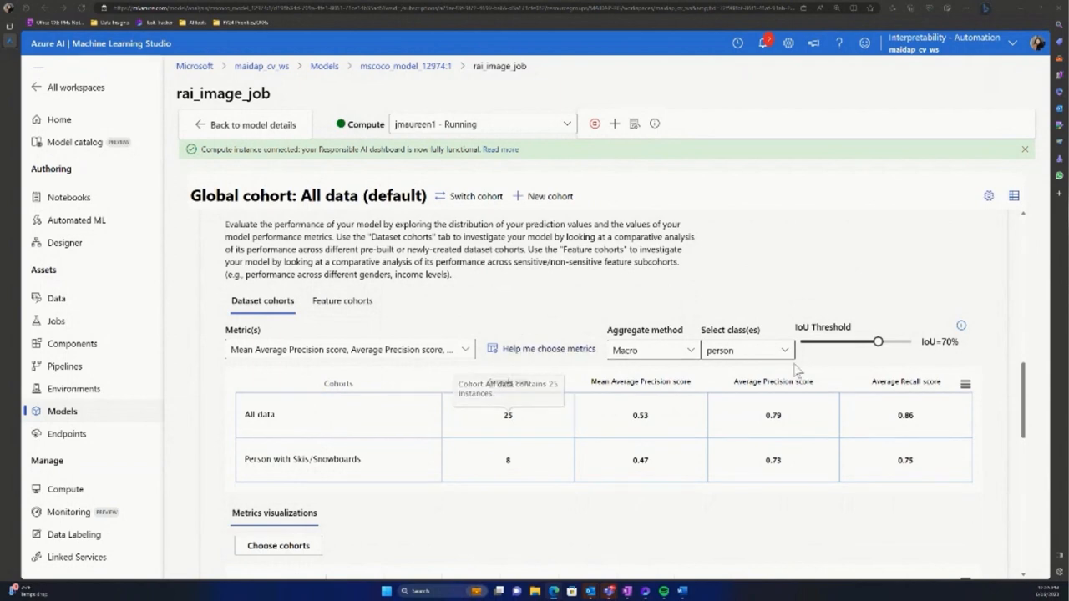
left_click(746, 349)
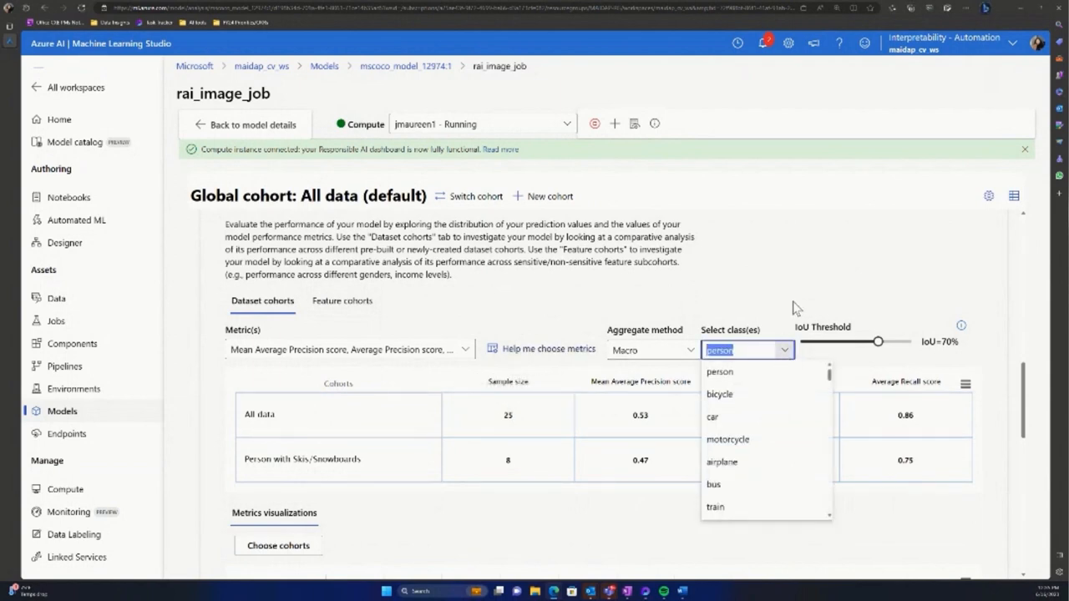
left_click(719, 372)
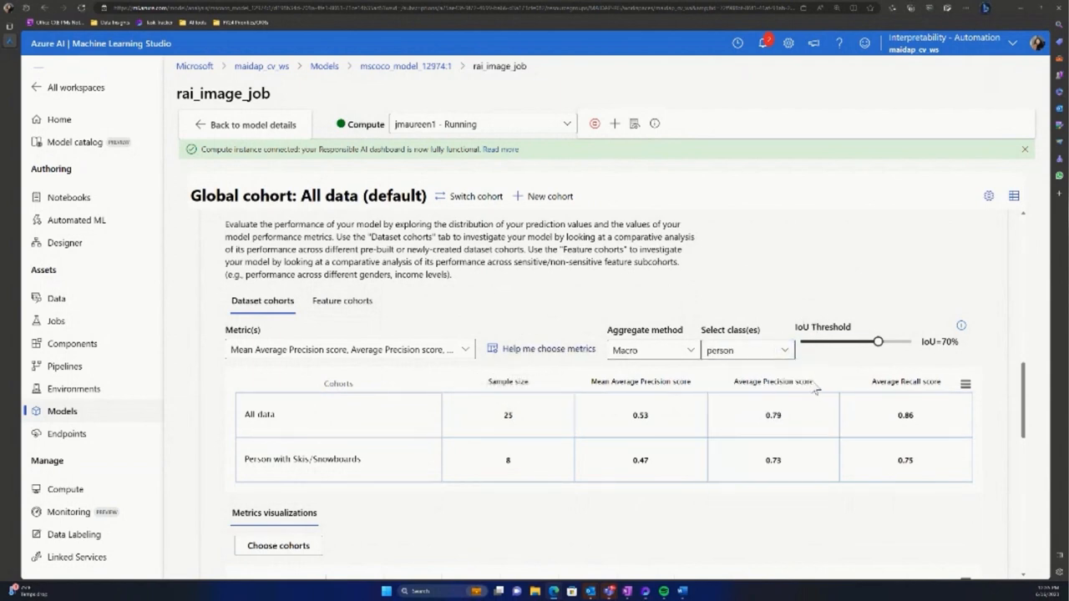
mouse_move(910, 391)
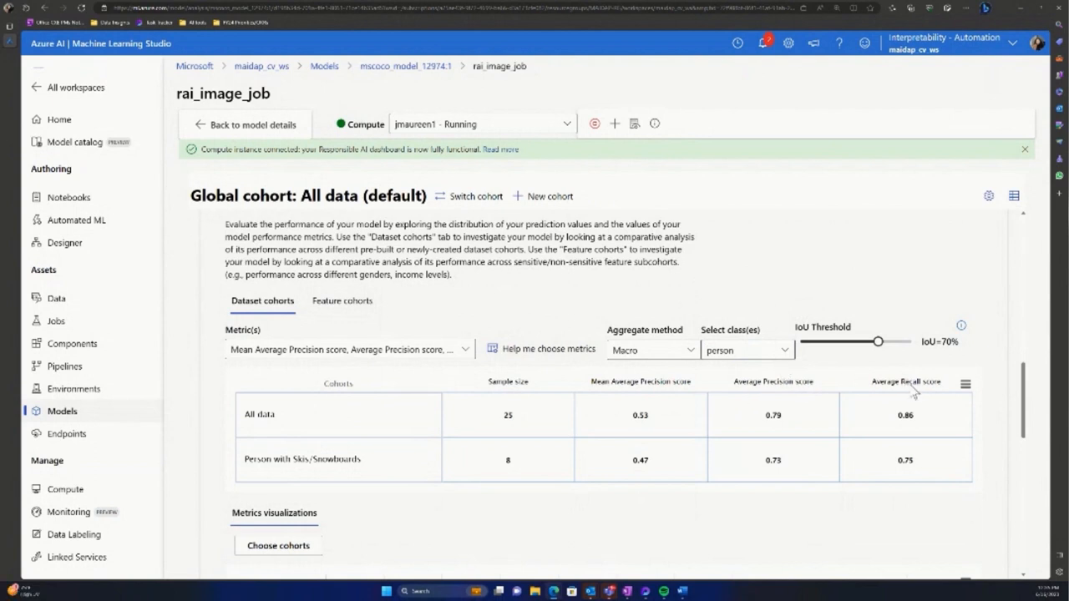
mouse_move(902, 389)
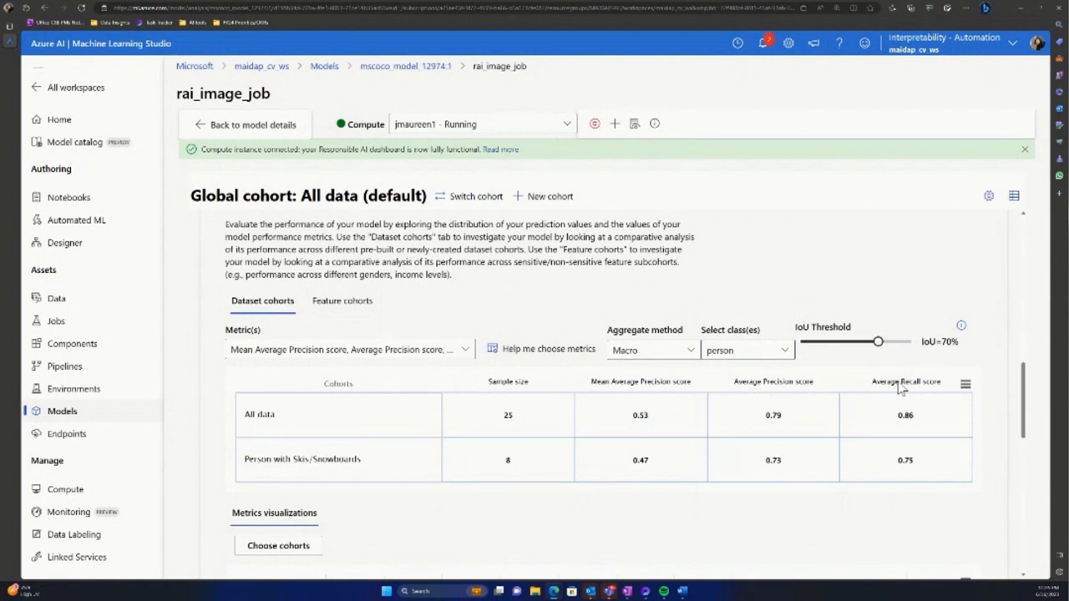
mouse_move(886, 363)
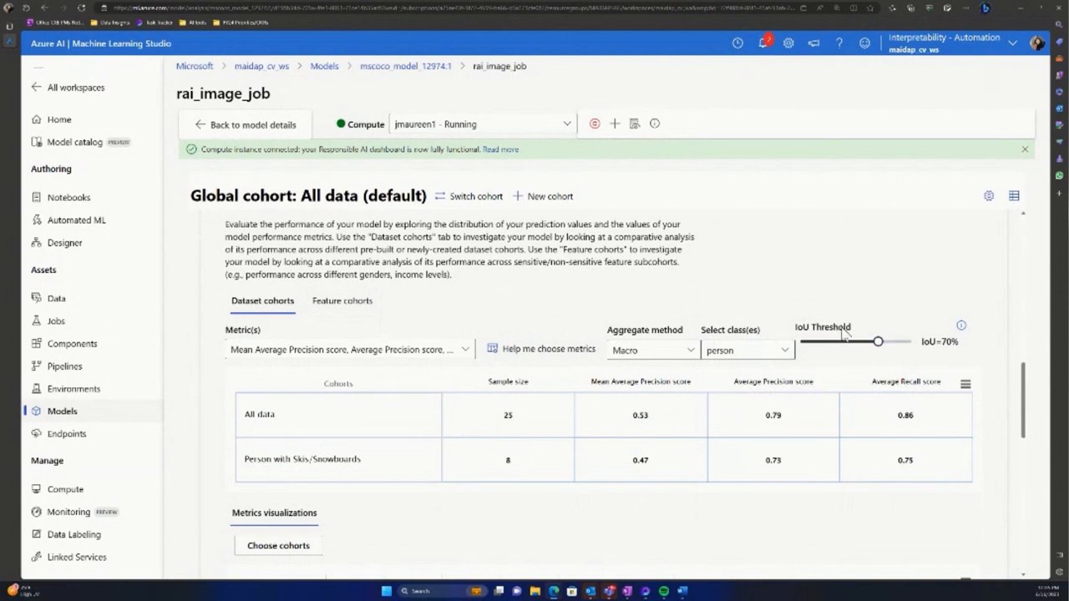
mouse_move(841, 374)
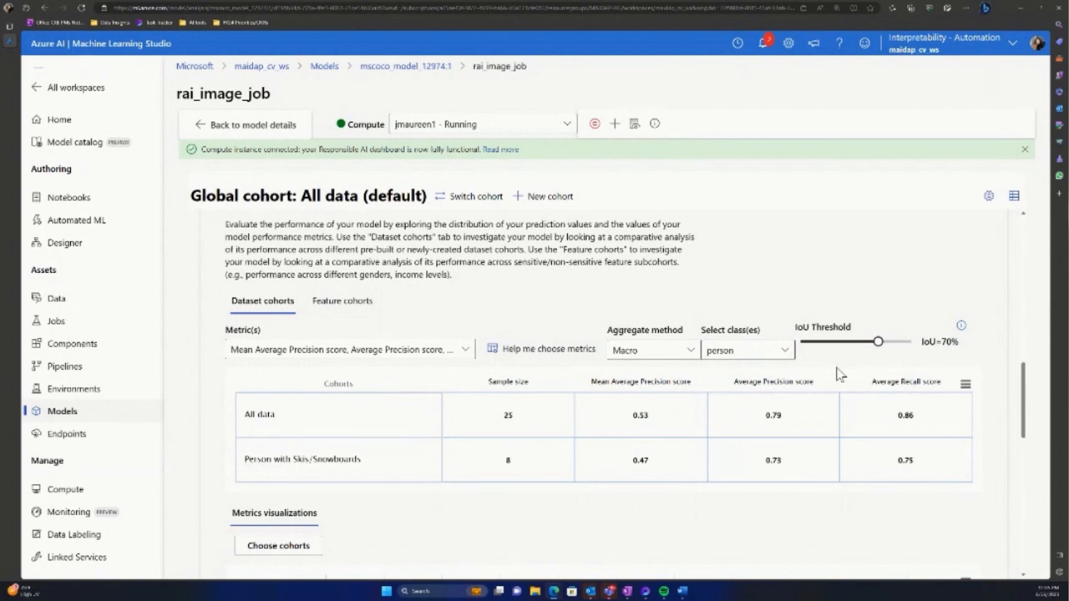
mouse_move(877, 384)
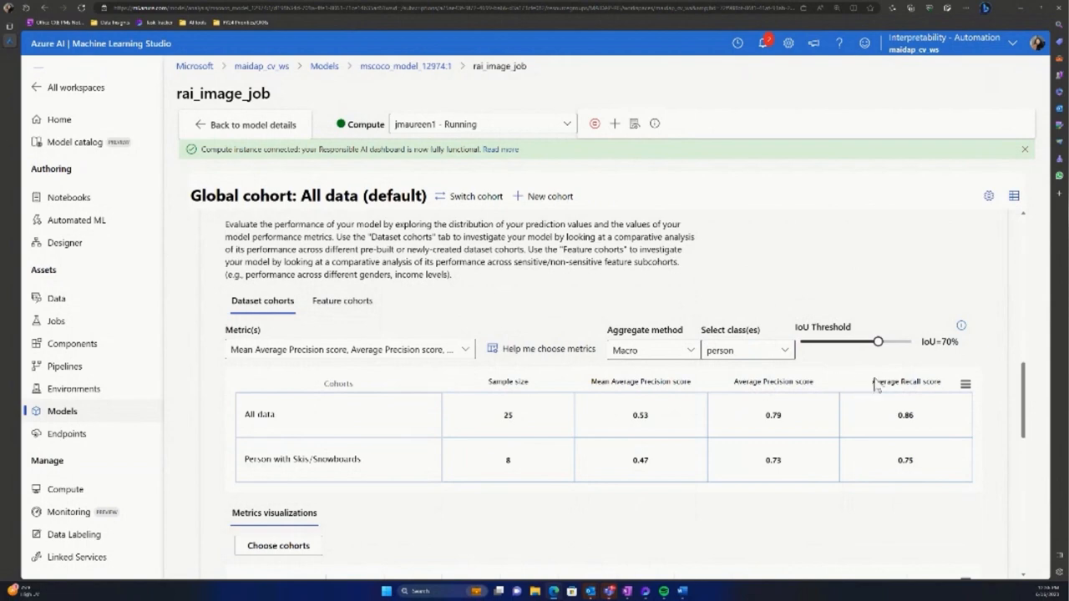
mouse_move(894, 391)
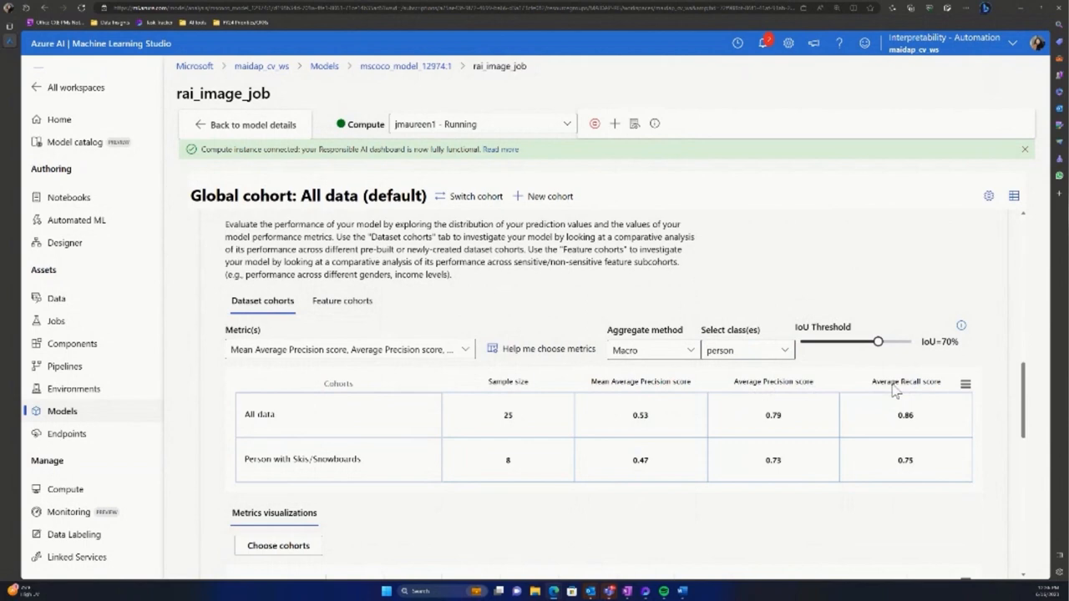
mouse_move(791, 390)
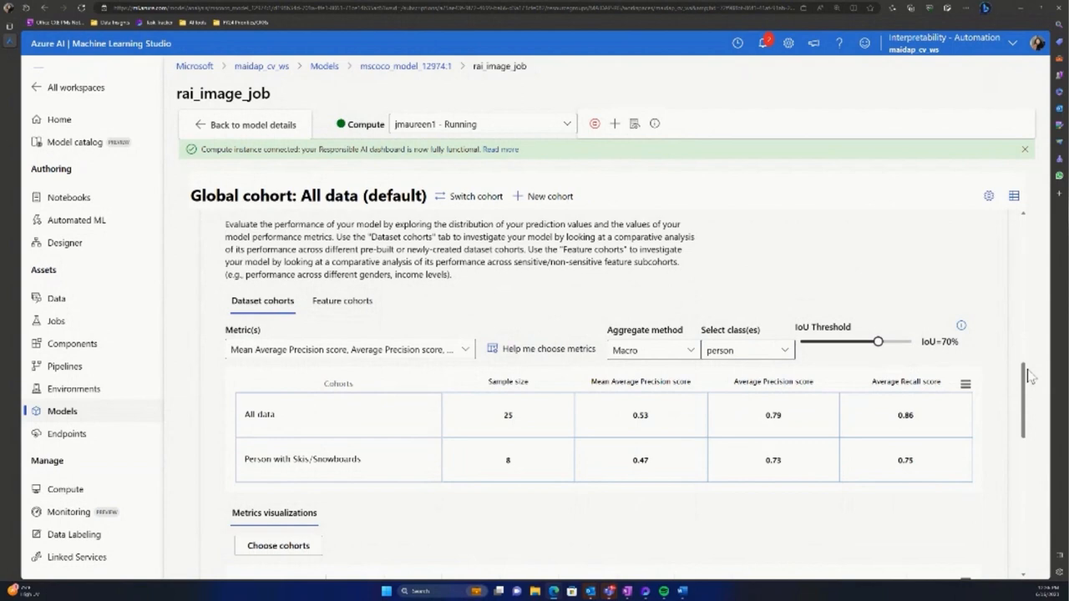
Switch the model overview to metrics broken down by feature cohorts
scroll("down", 3)
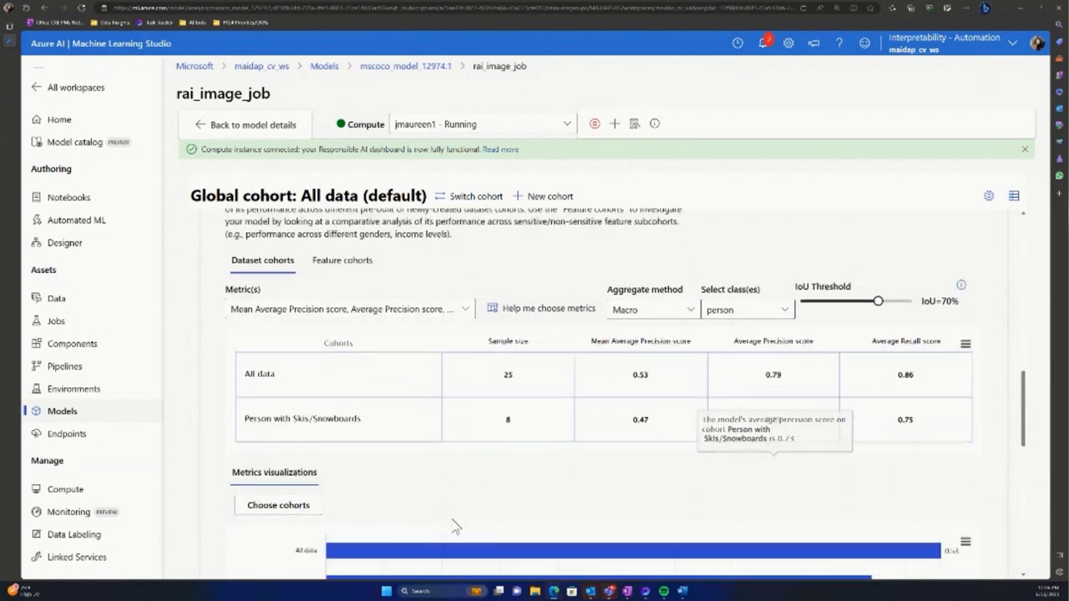
scroll("down", 3)
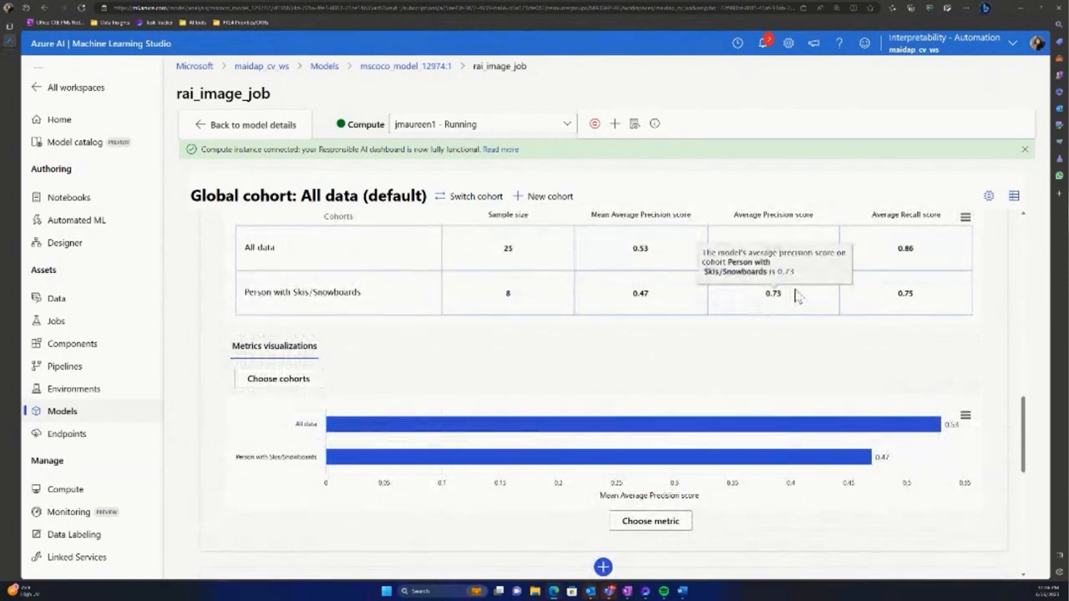
mouse_move(838, 355)
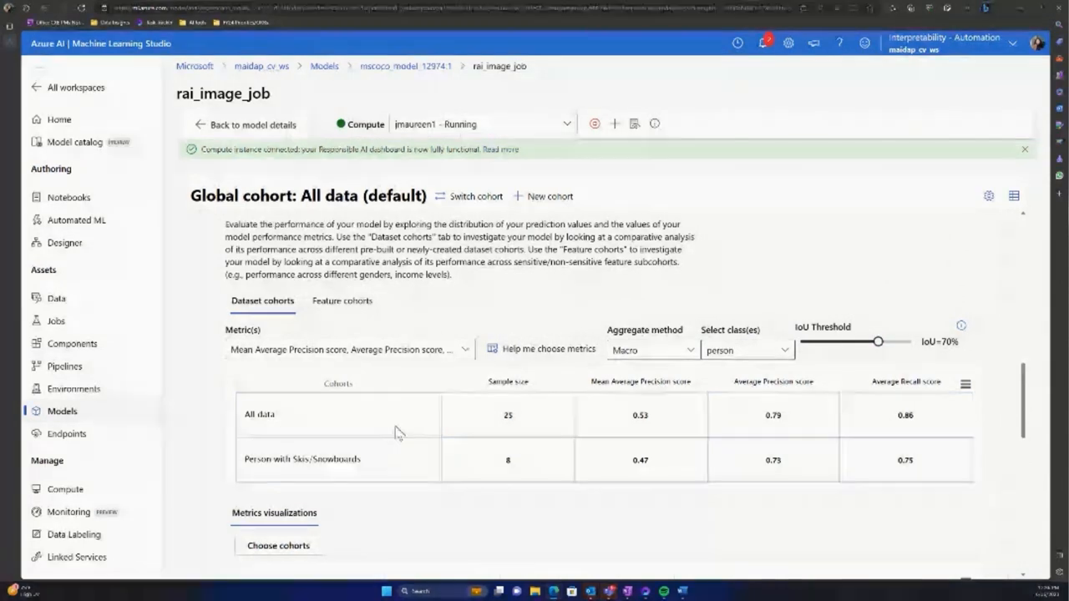
mouse_move(641, 415)
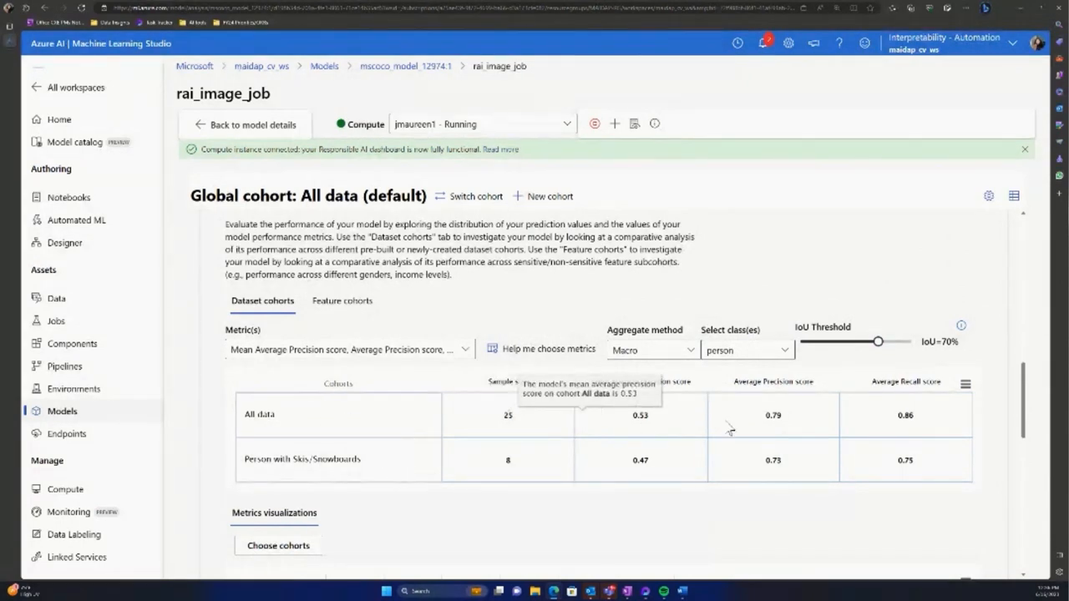
mouse_move(731, 429)
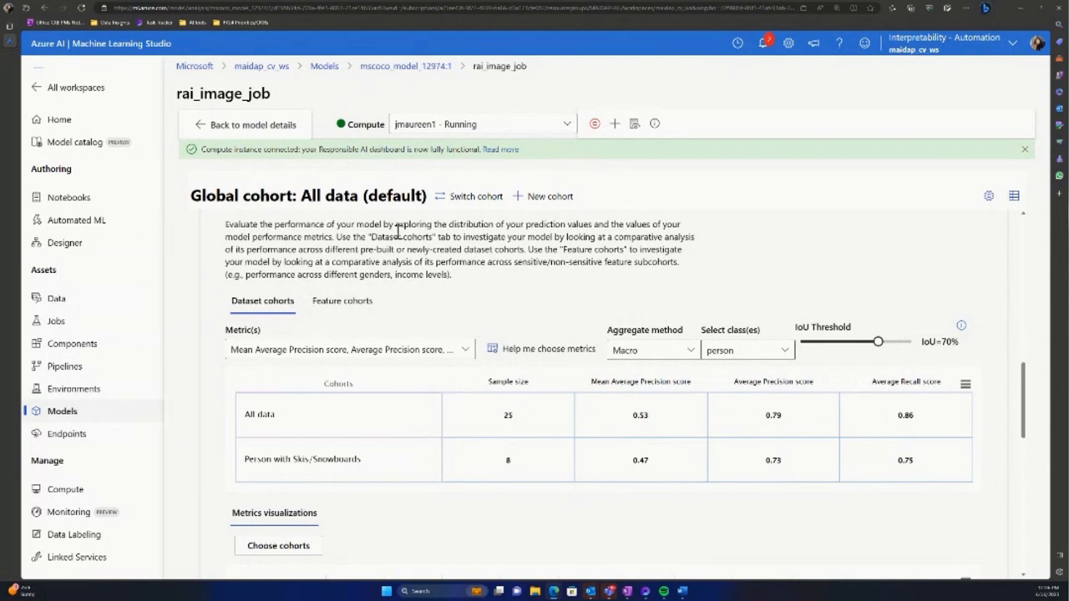
left_click(341, 301)
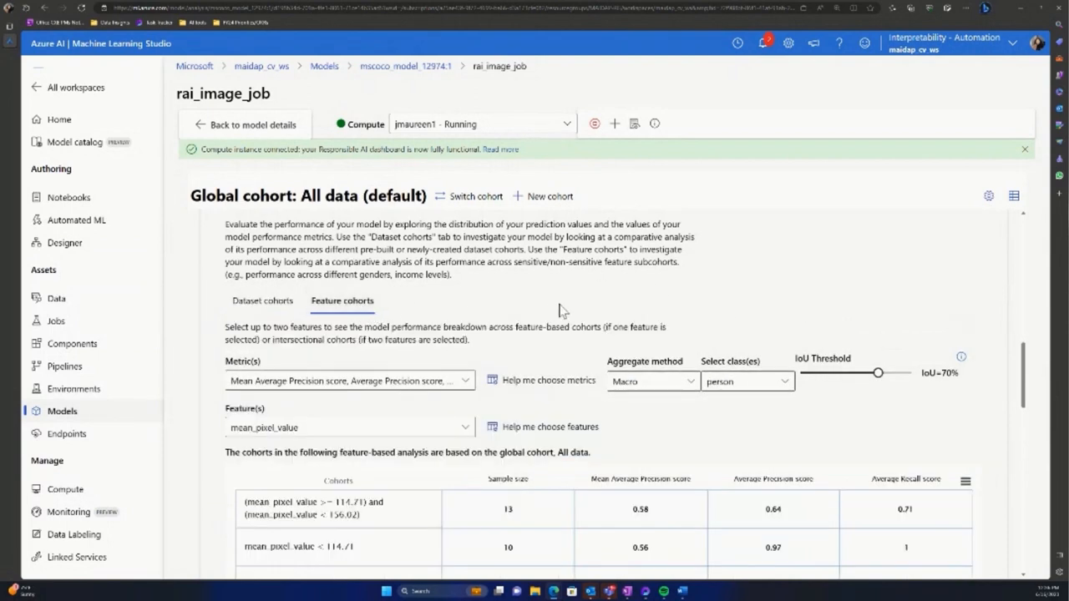
mouse_move(610, 324)
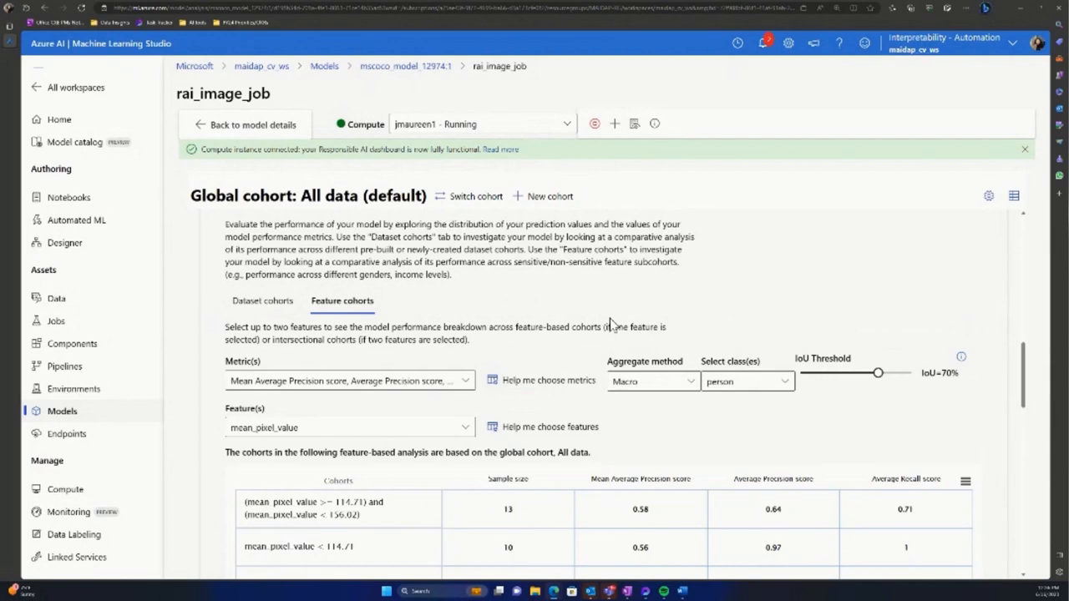
scroll("down", 3)
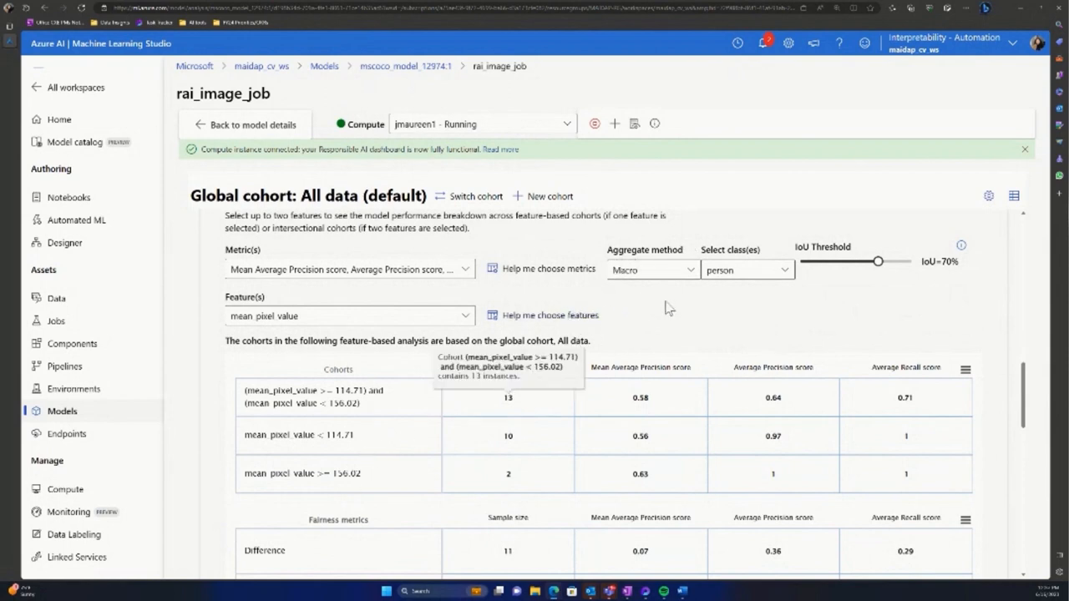
mouse_move(688, 332)
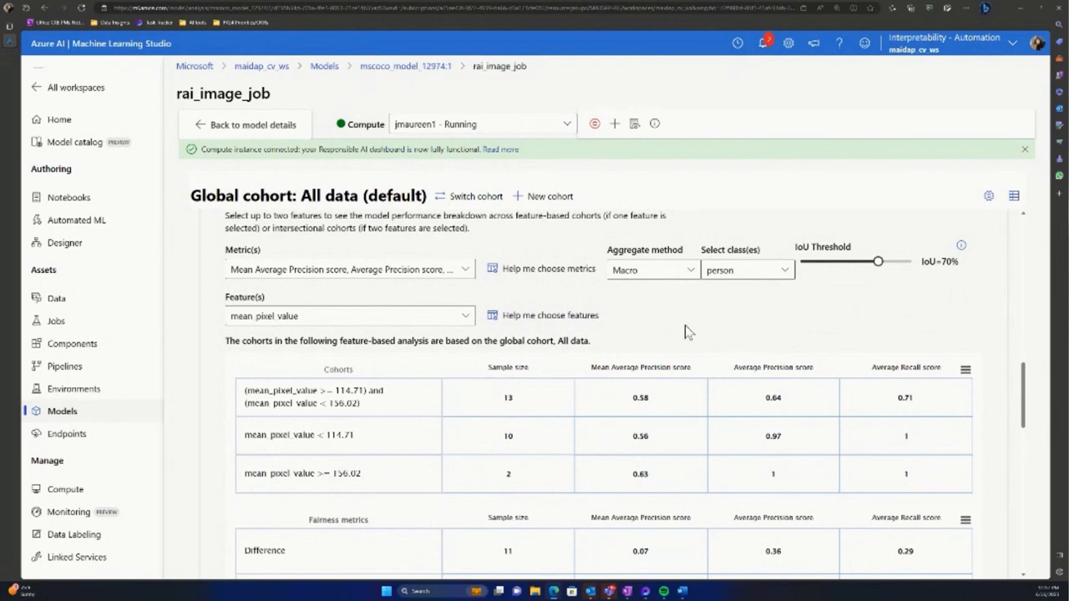
Browse the feature list and the fairness feature guidance, closing it without changes
left_click(349, 316)
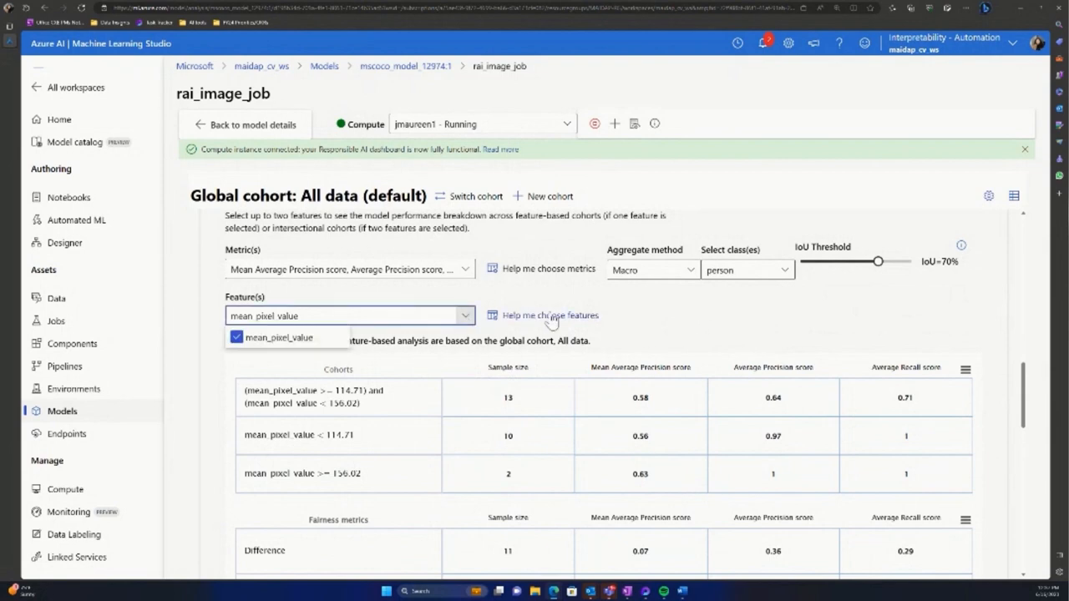
left_click(550, 315)
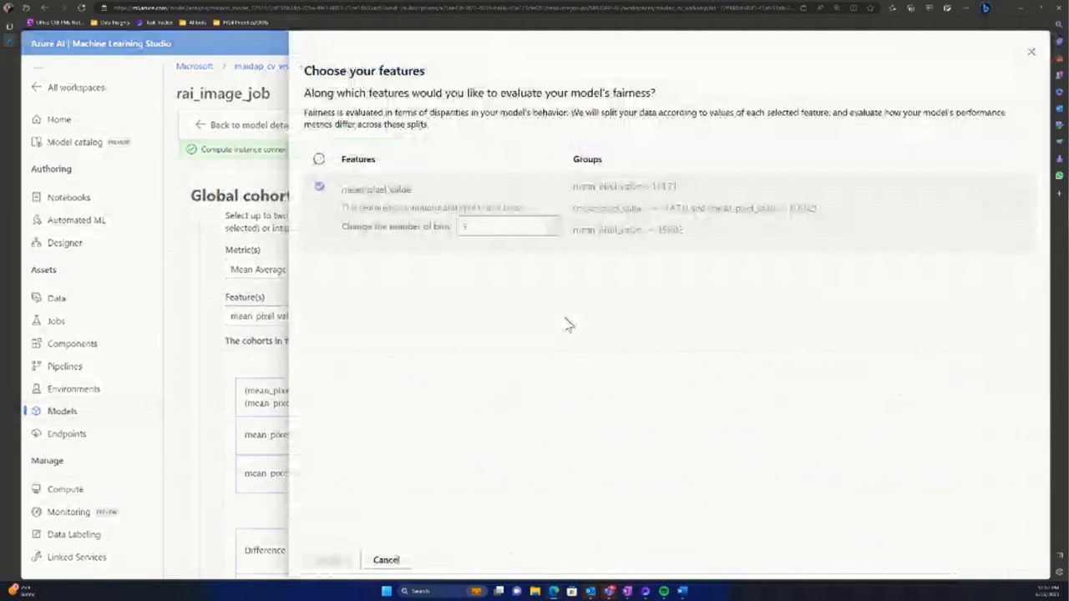
left_click(319, 185)
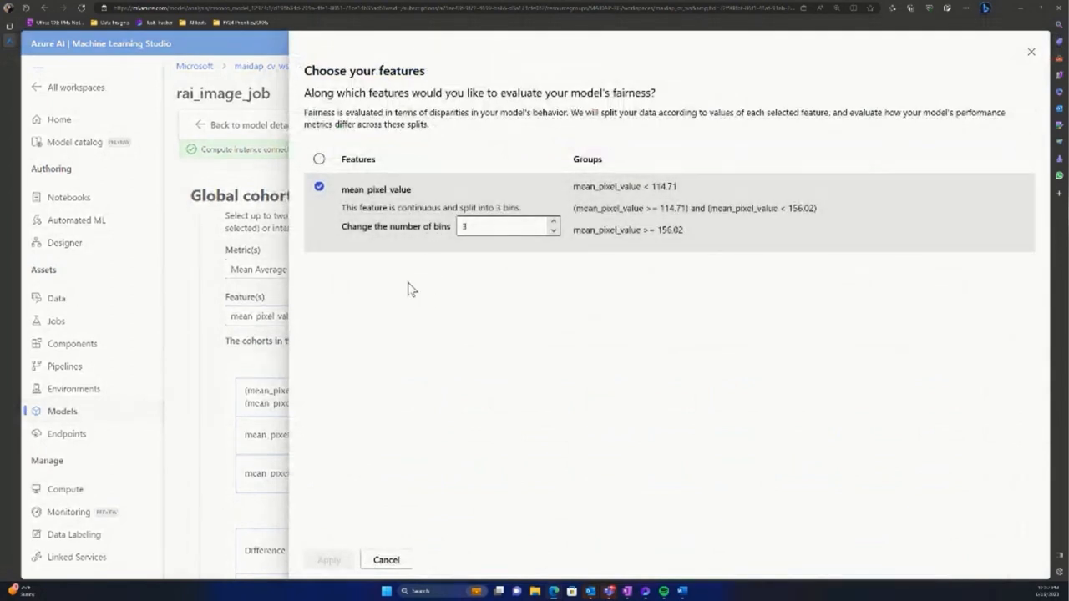
mouse_move(422, 529)
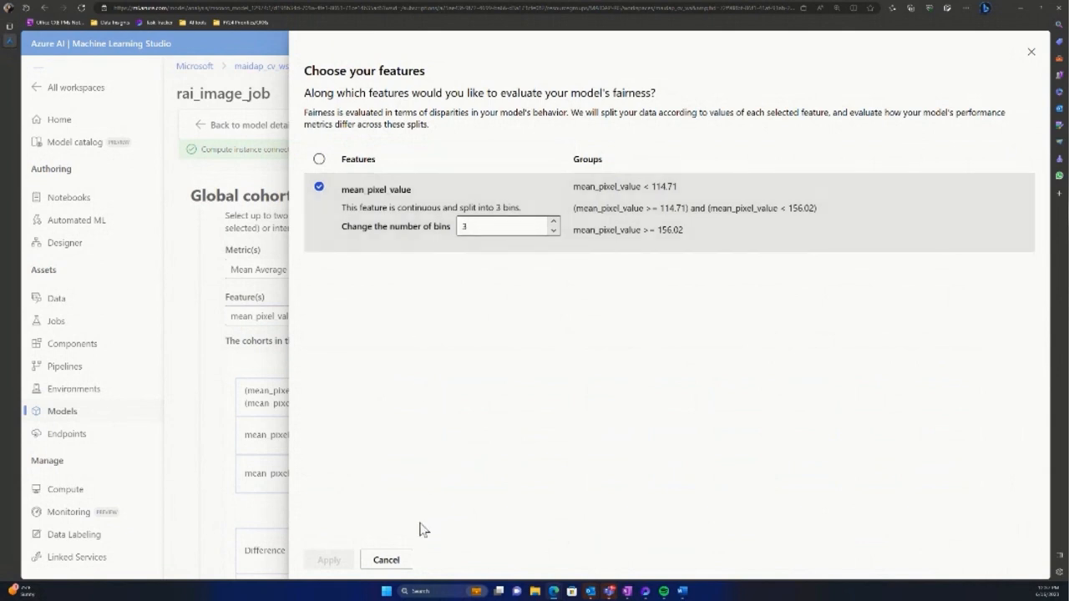
left_click(386, 559)
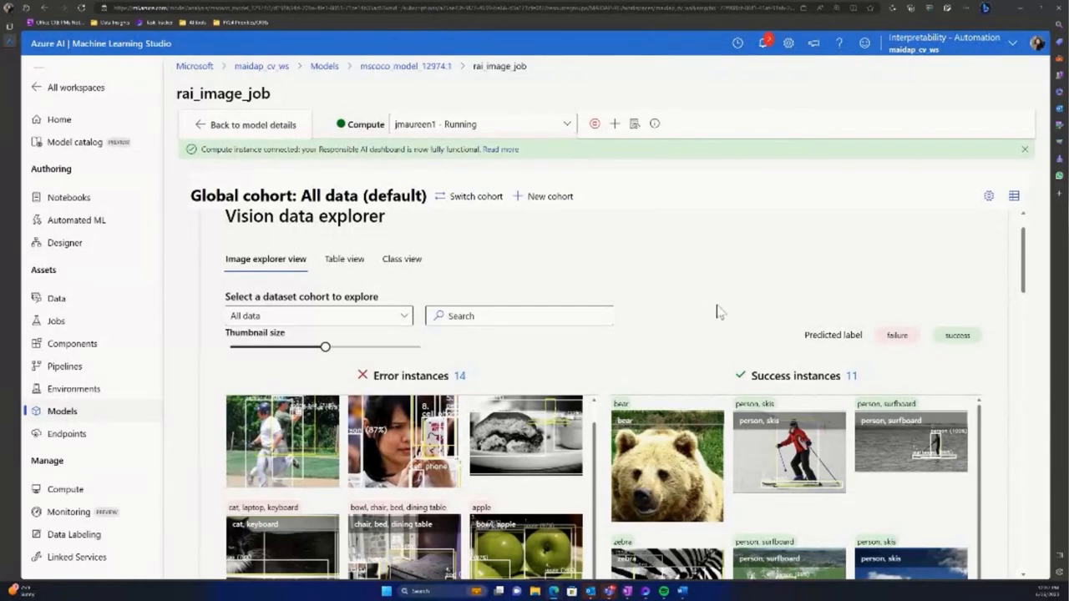
mouse_move(344, 264)
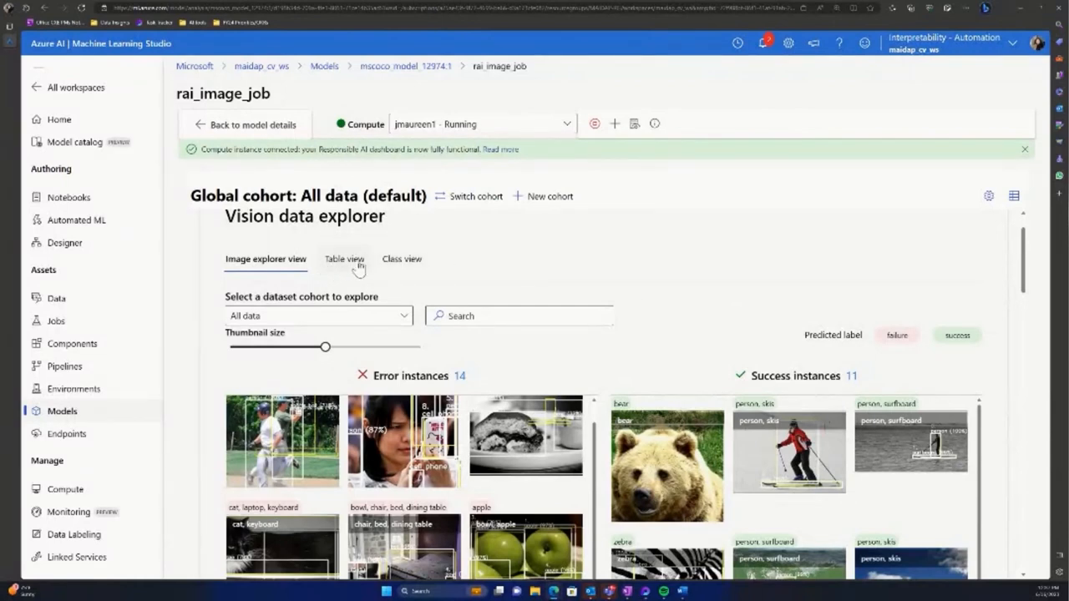
mouse_move(657, 298)
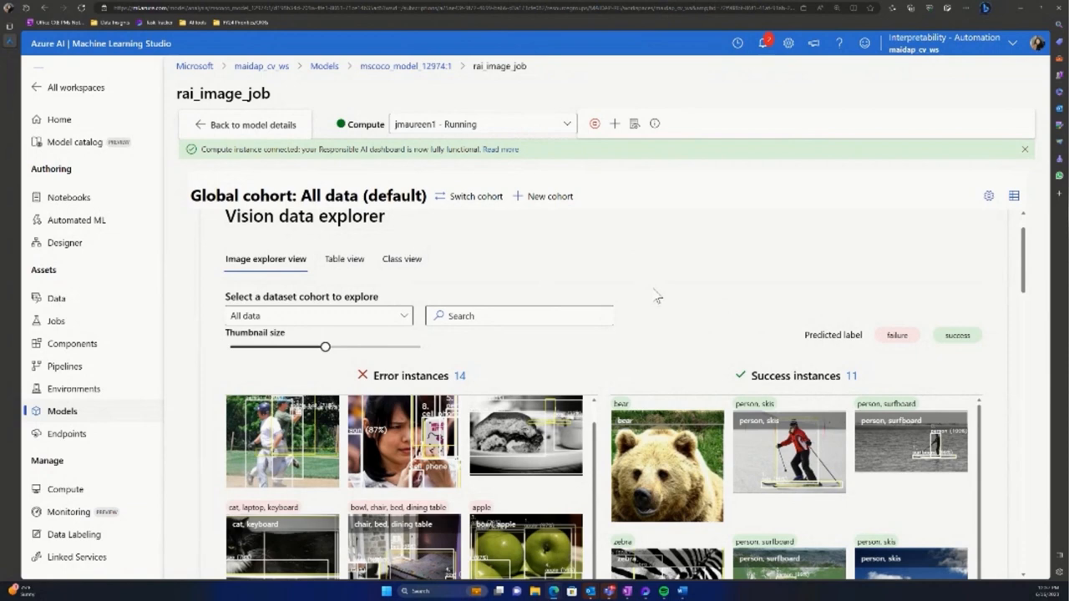
mouse_move(668, 298)
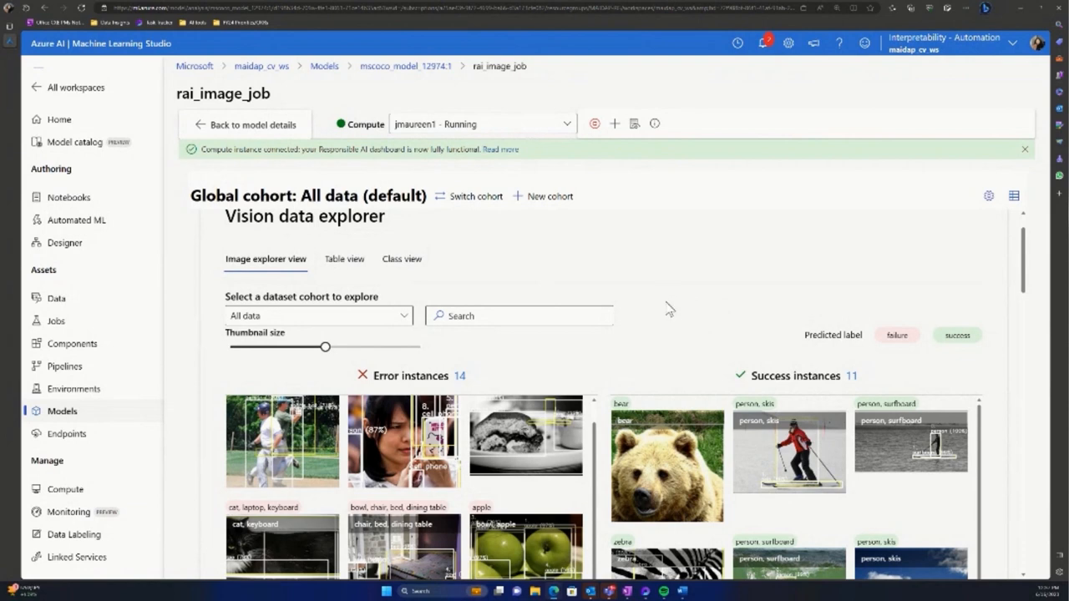
mouse_move(656, 384)
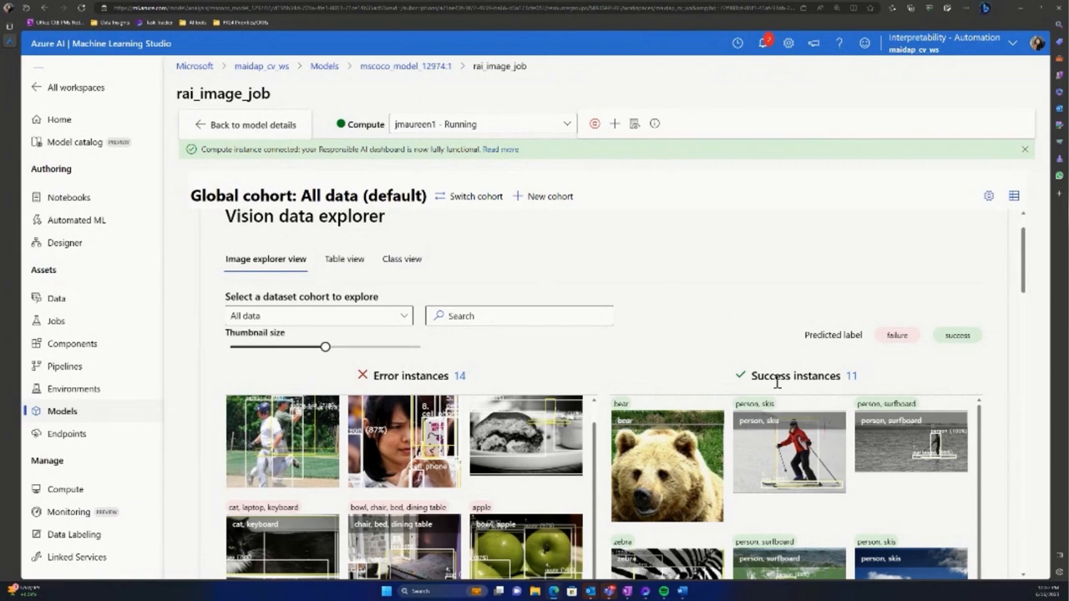
mouse_move(681, 364)
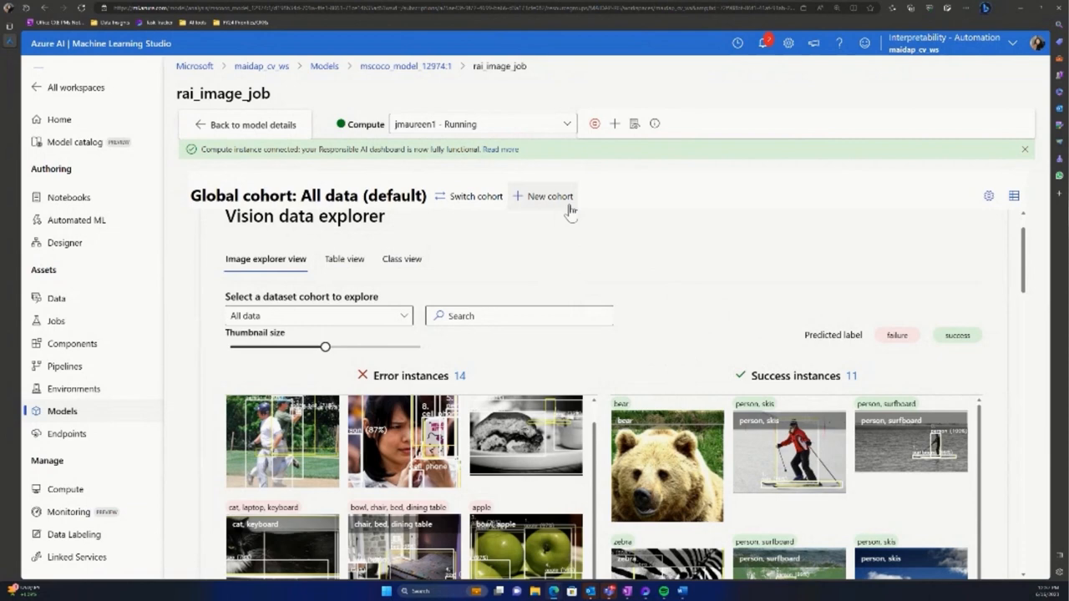
left_click(549, 195)
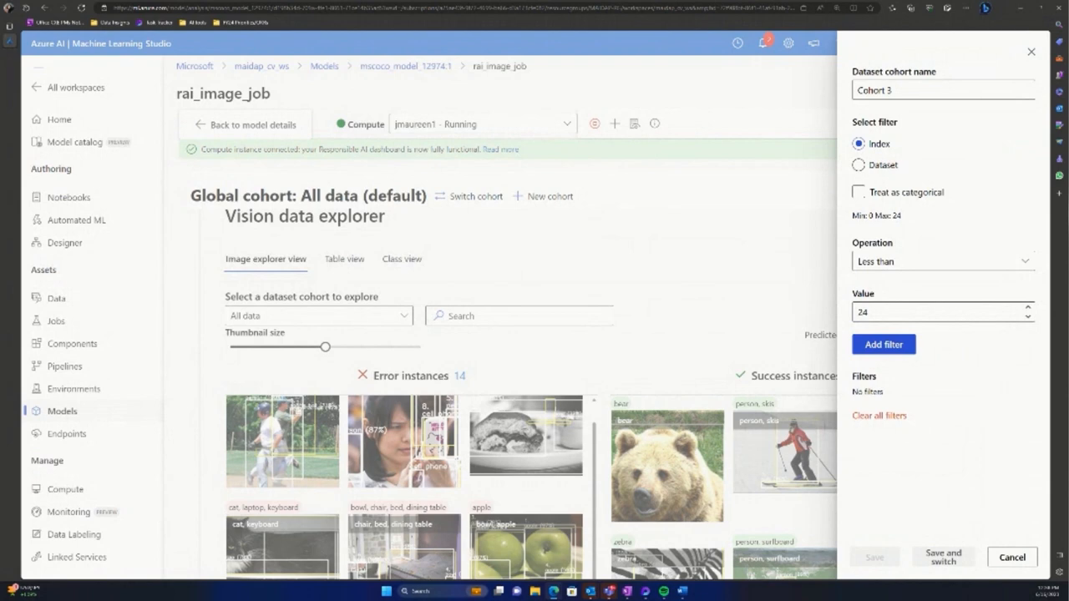
mouse_move(899, 178)
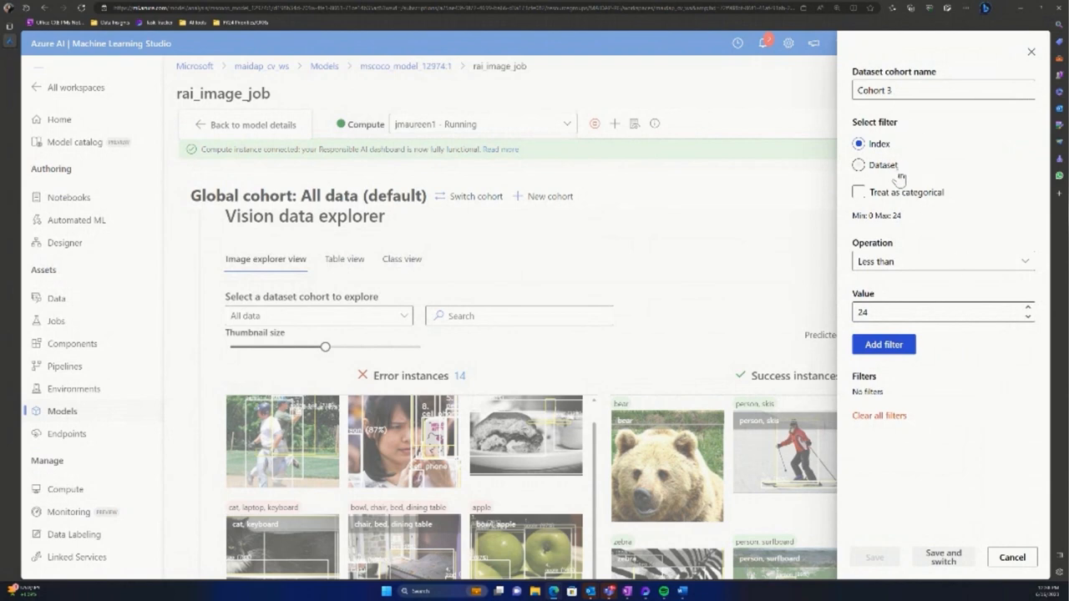
left_click(859, 165)
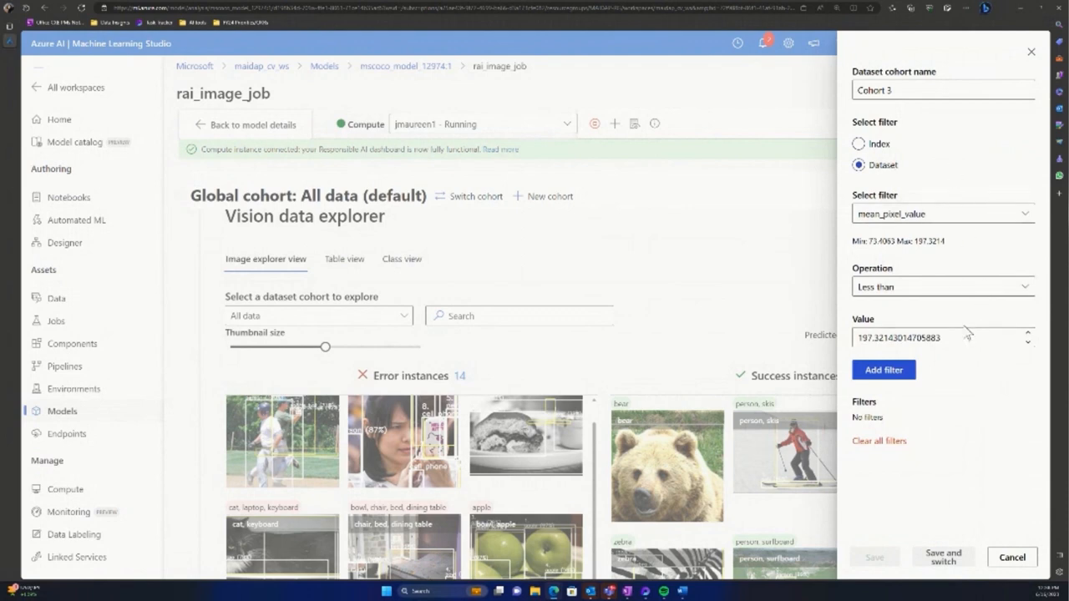
left_click(884, 370)
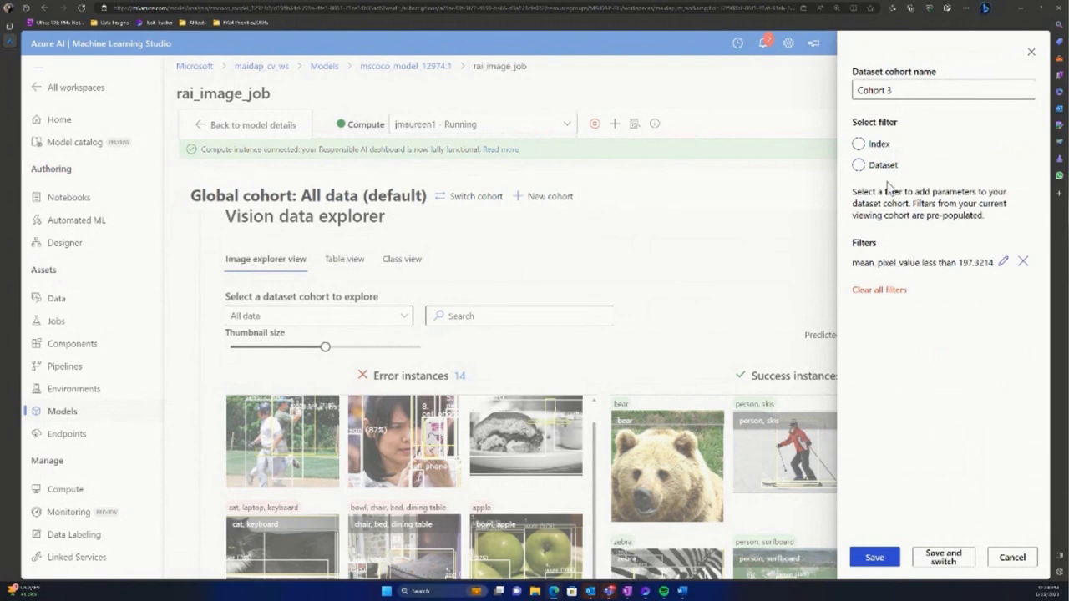
left_click(859, 165)
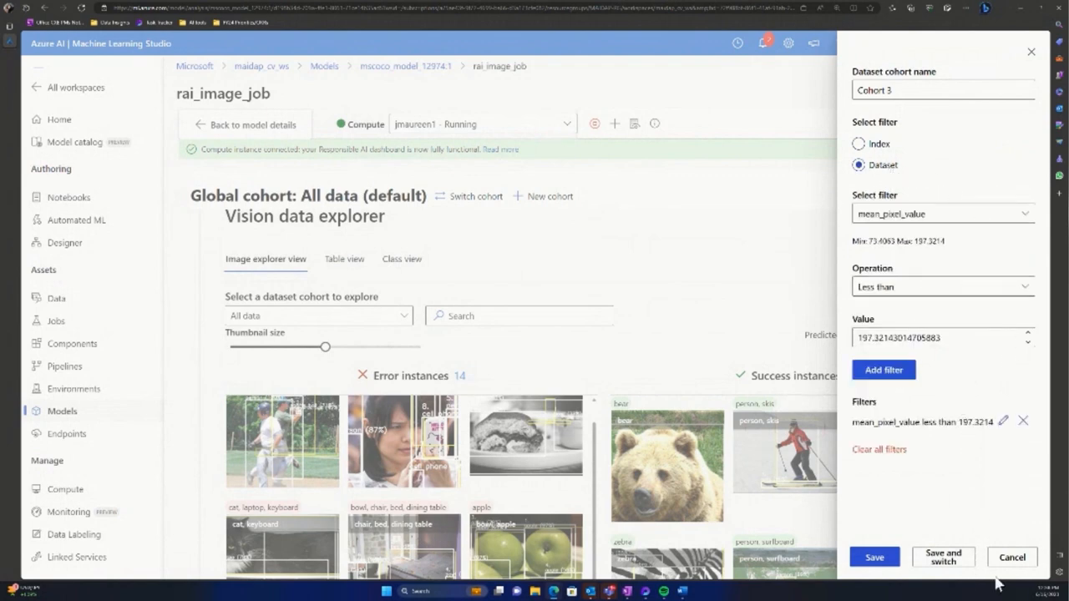
left_click(1012, 557)
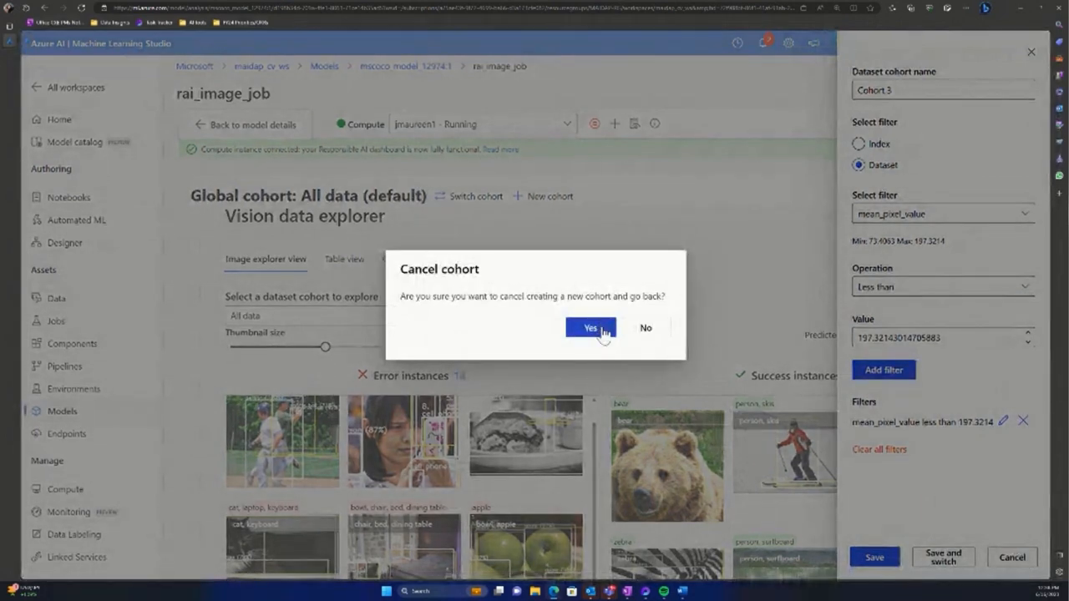
left_click(590, 327)
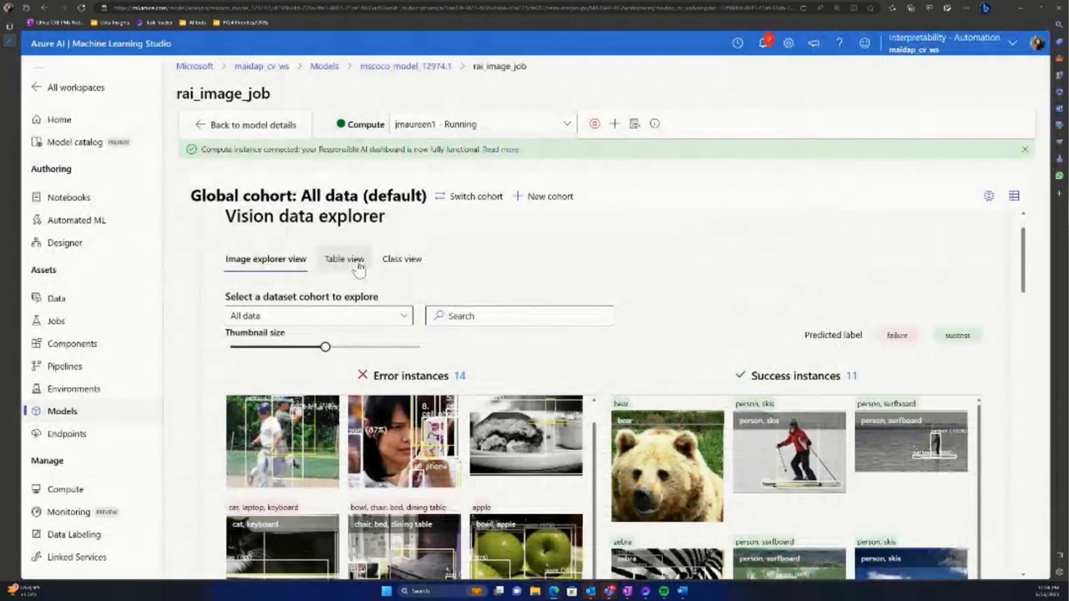
In Table view, select the bear, skier and surfer rows (indices 0, 1, 5)
left_click(343, 259)
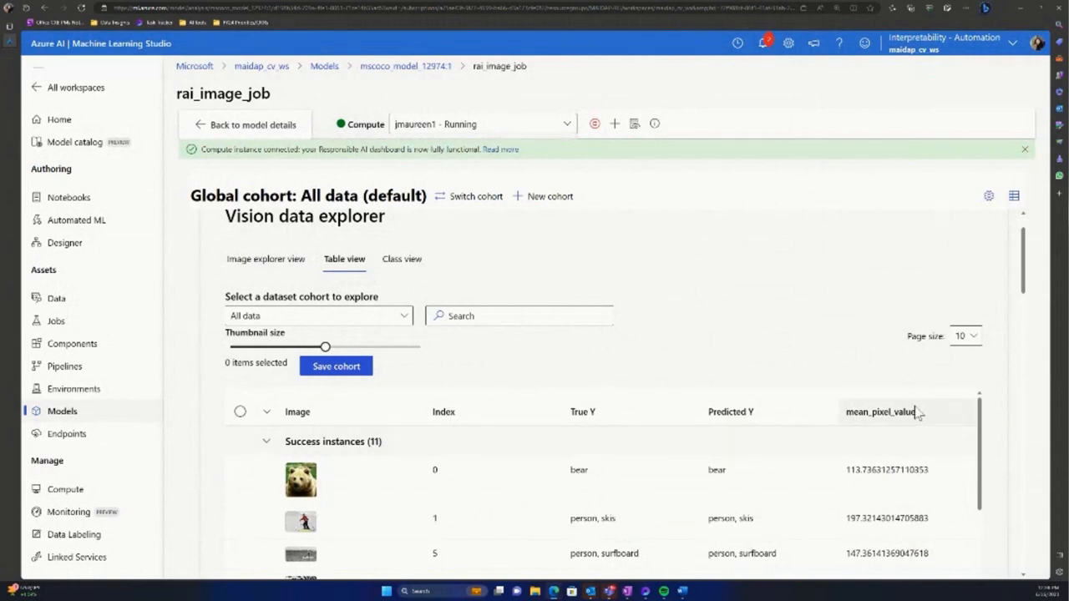
mouse_move(908, 425)
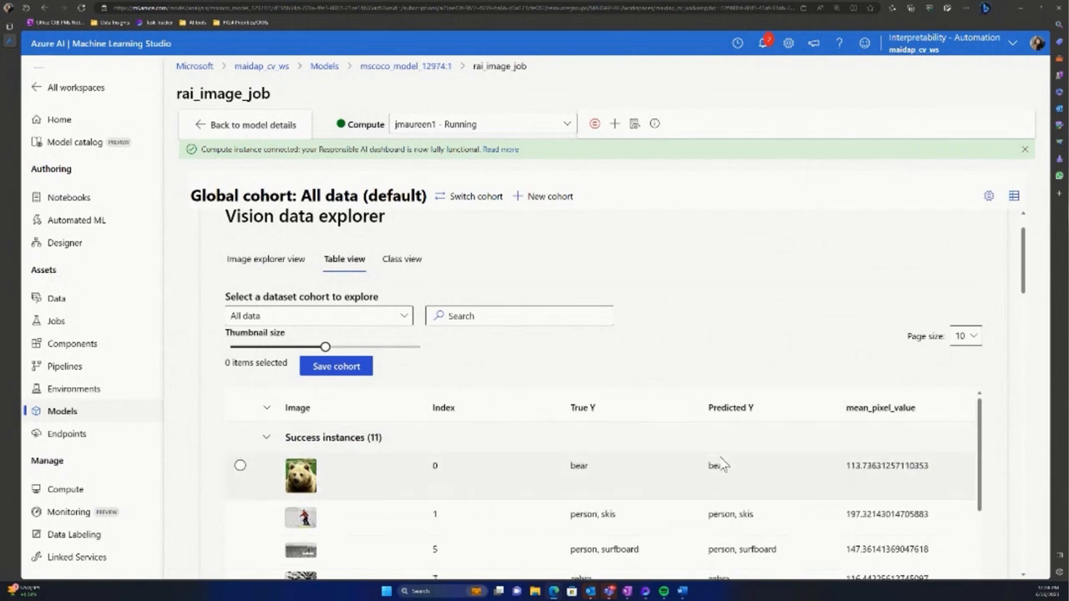
scroll("down", 3)
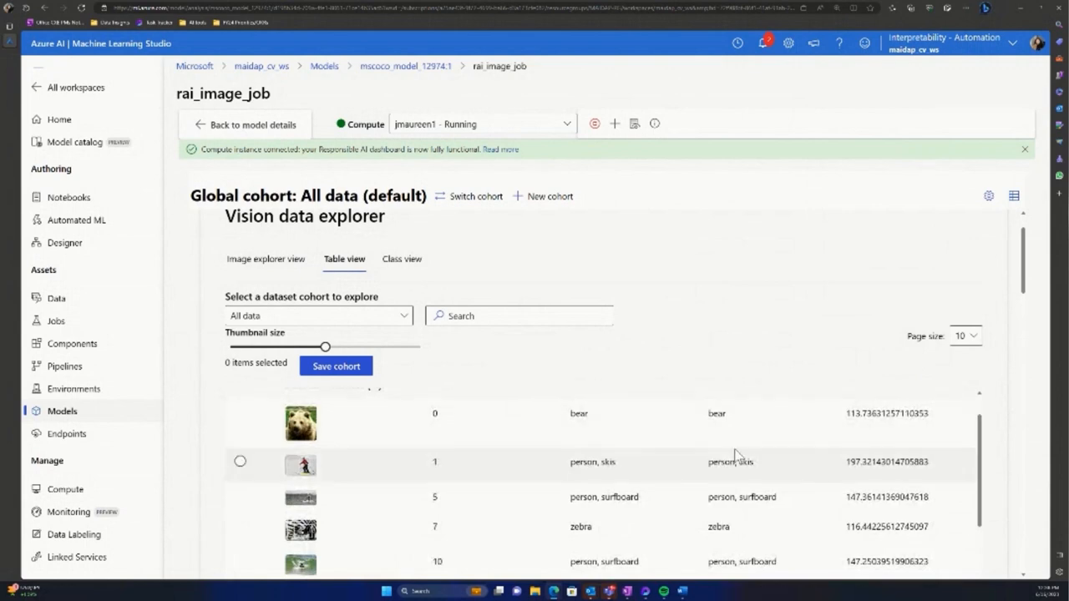
left_click(239, 414)
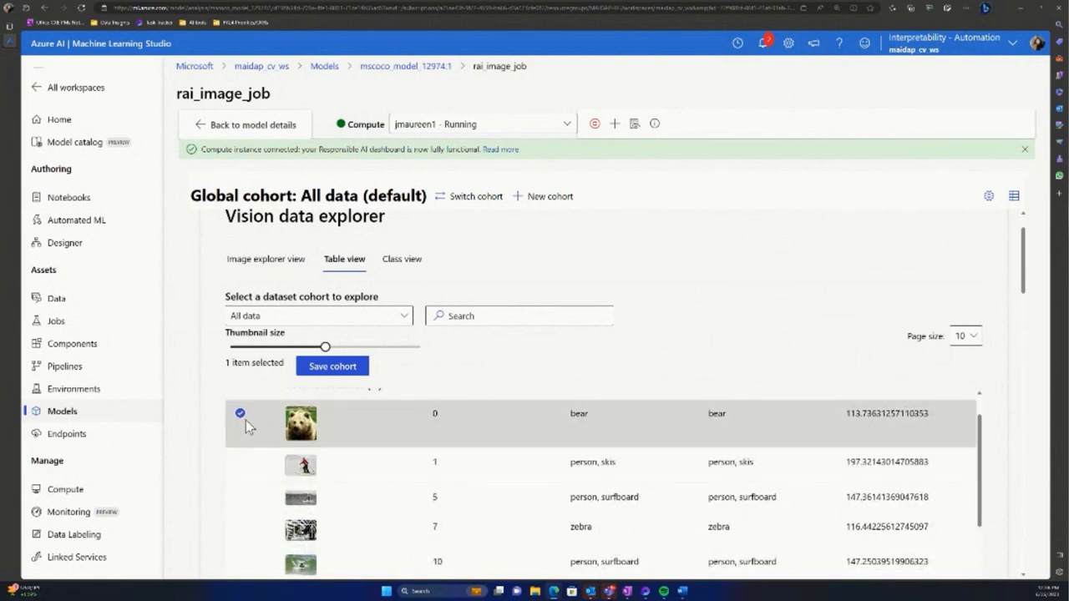
left_click(239, 498)
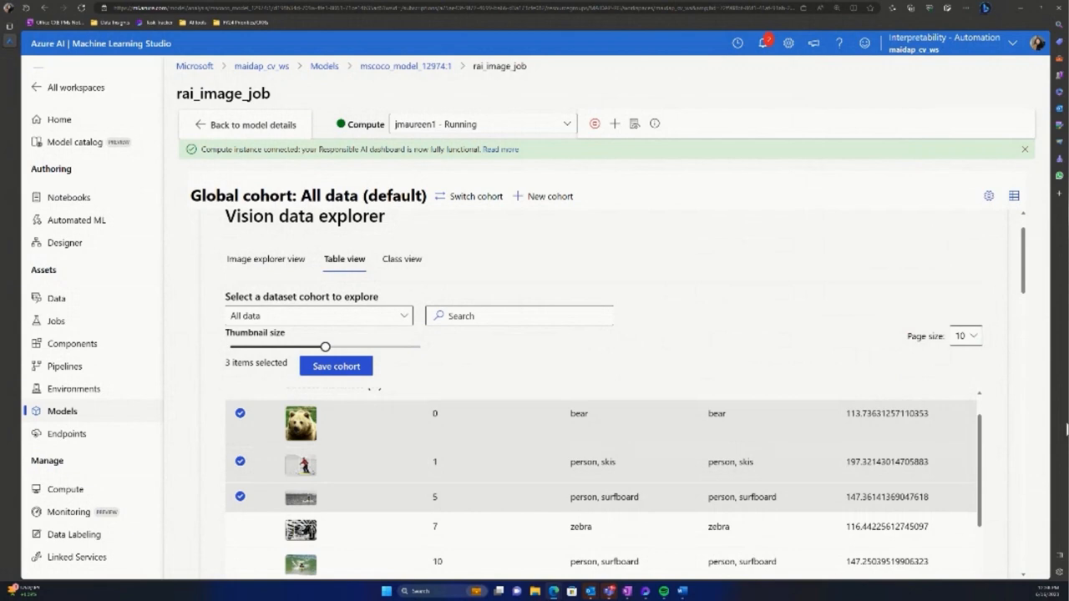
mouse_move(422, 263)
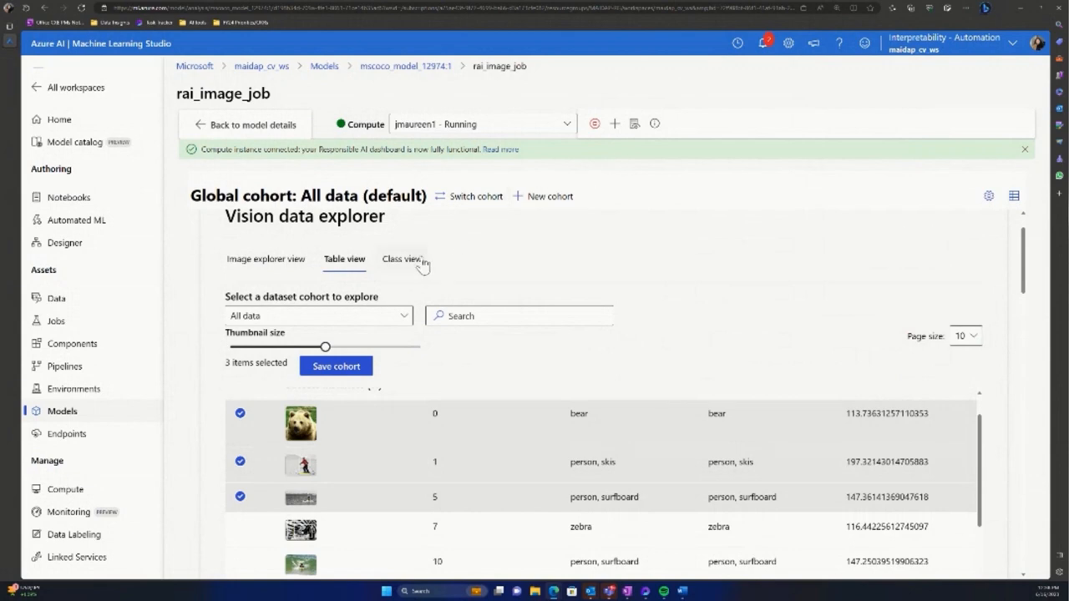
Show Class view and scroll through groups like apple, banana and bowl, broccoli, carrot
left_click(402, 259)
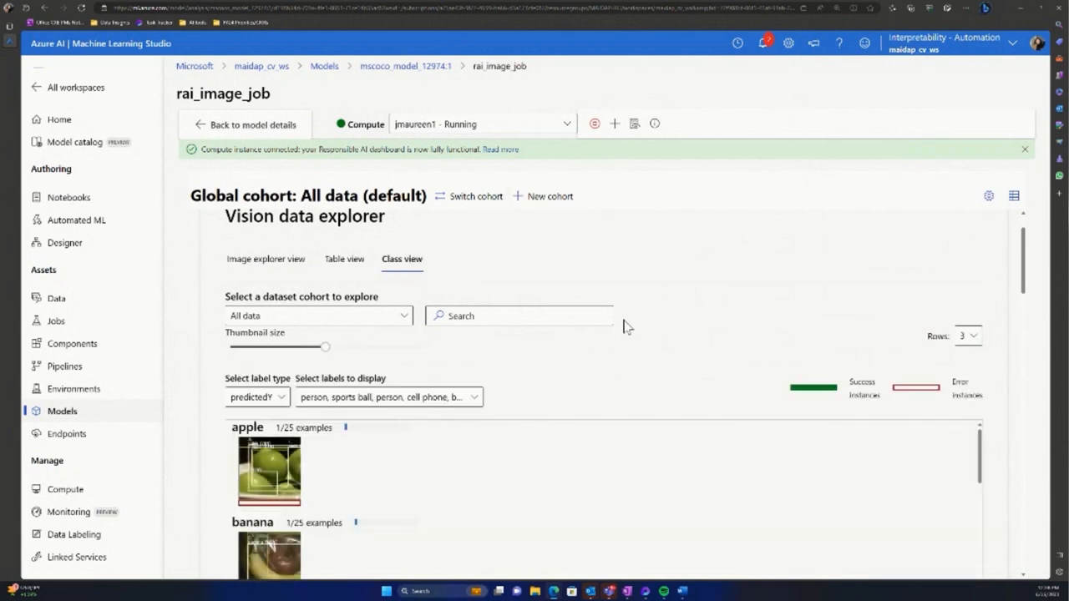
scroll("down", 3)
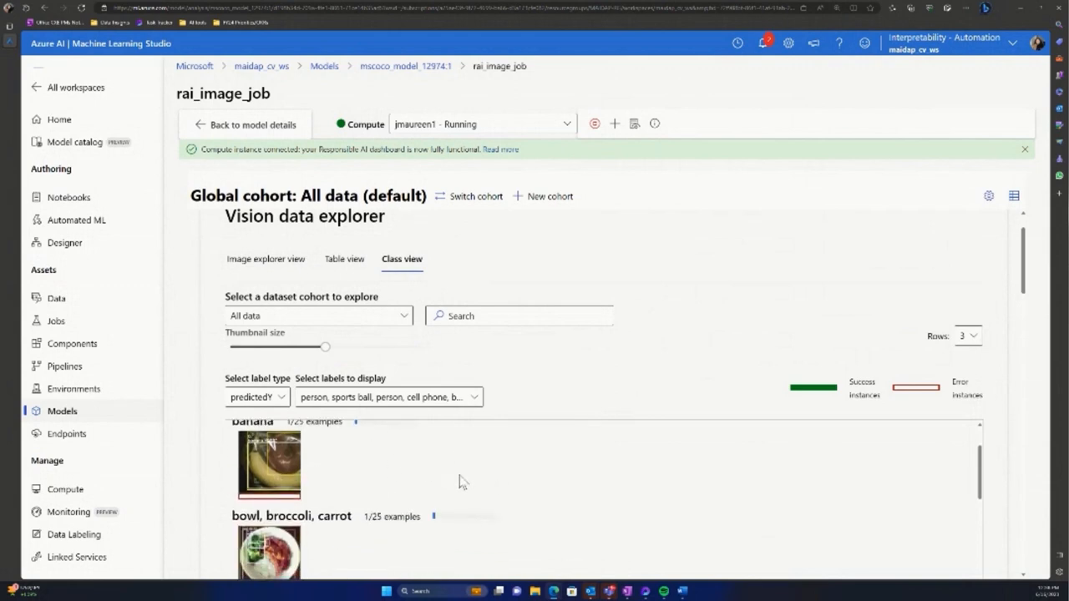
scroll("down", 3)
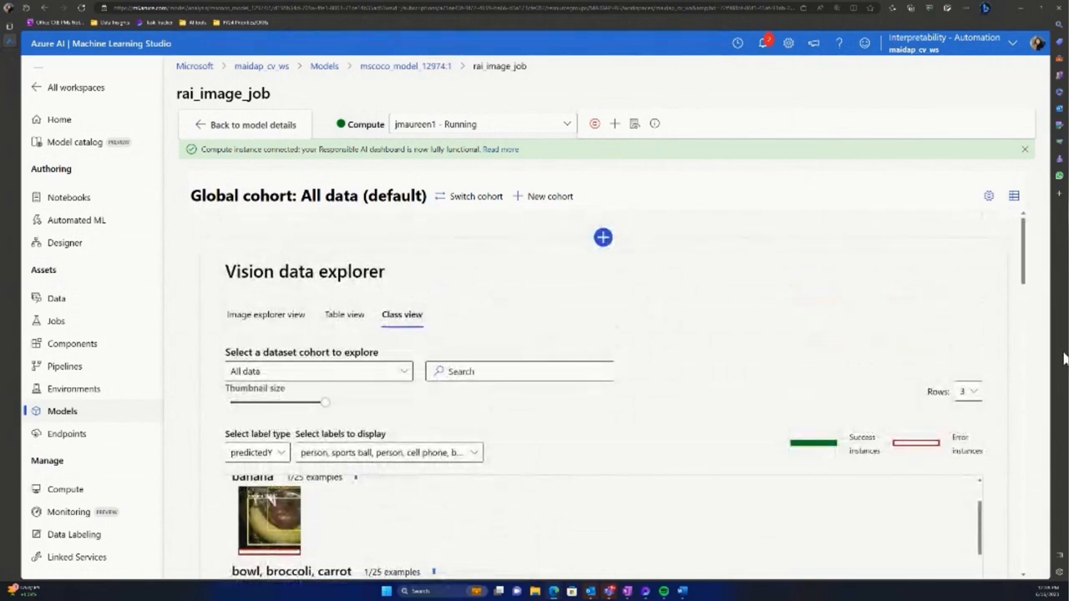
mouse_move(746, 333)
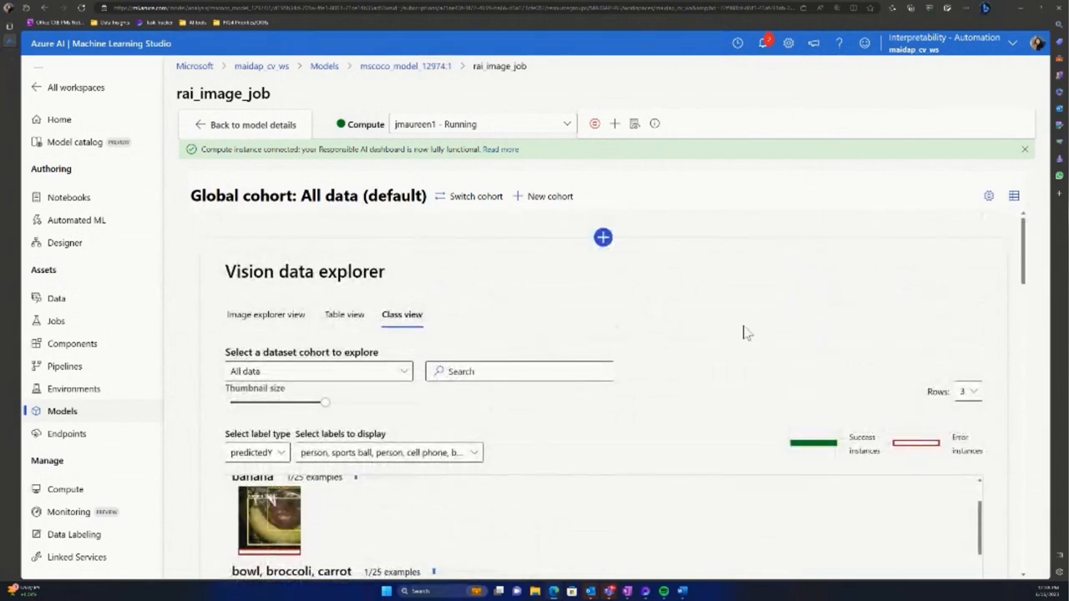
mouse_move(265, 314)
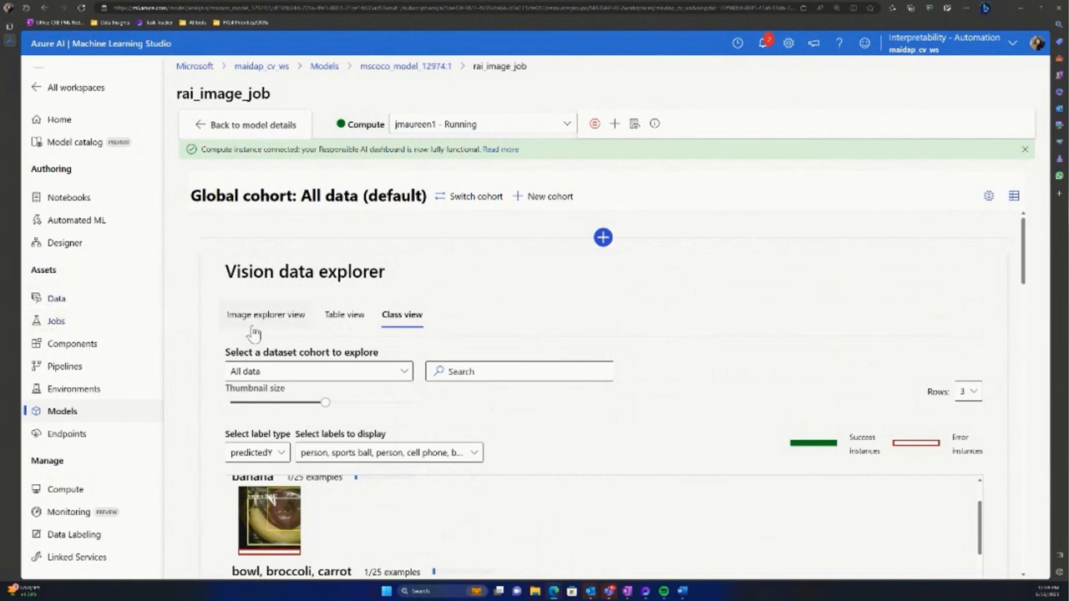
Return to the Image explorer gallery to pick the skier image
left_click(265, 315)
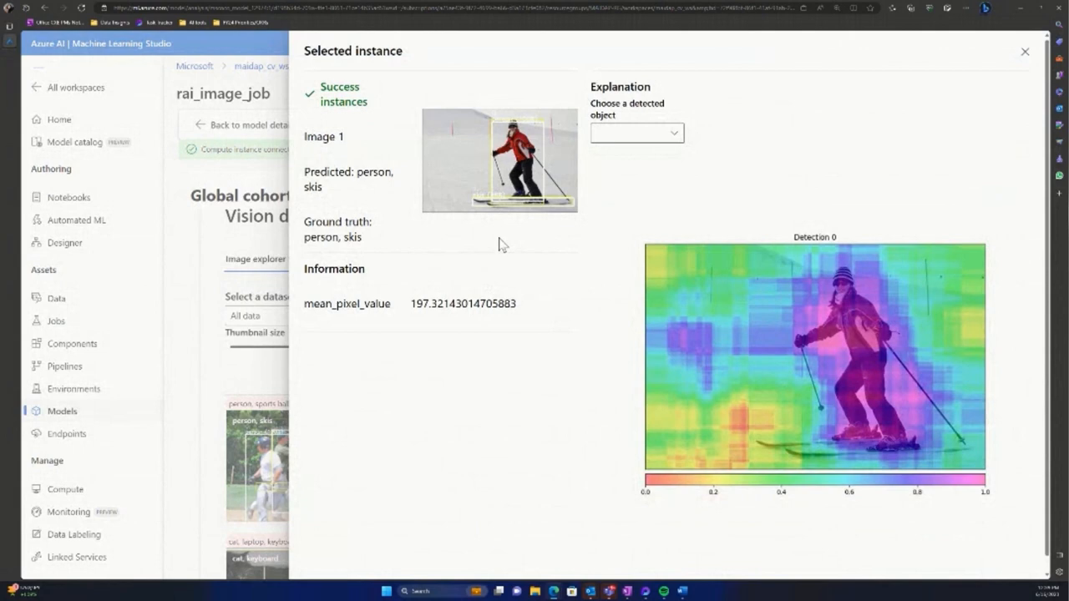
mouse_move(1043, 320)
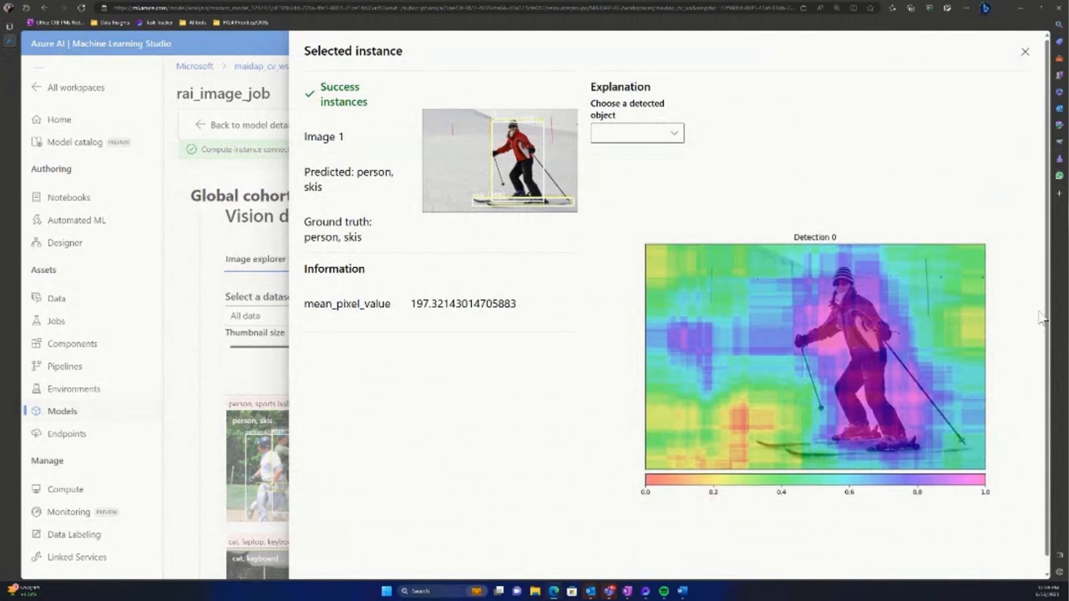
mouse_move(888, 182)
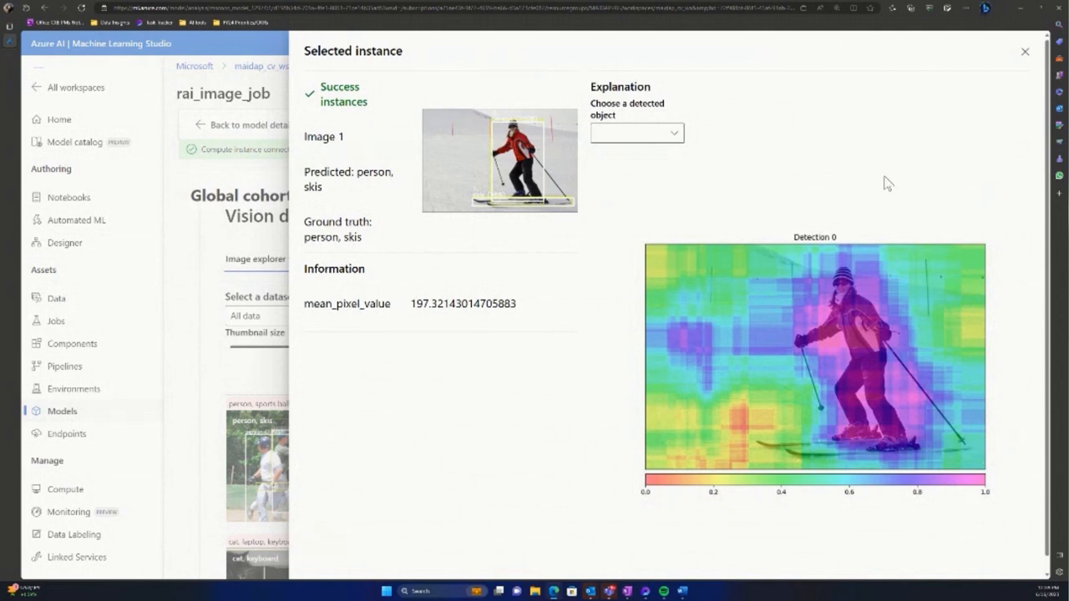
mouse_move(458, 200)
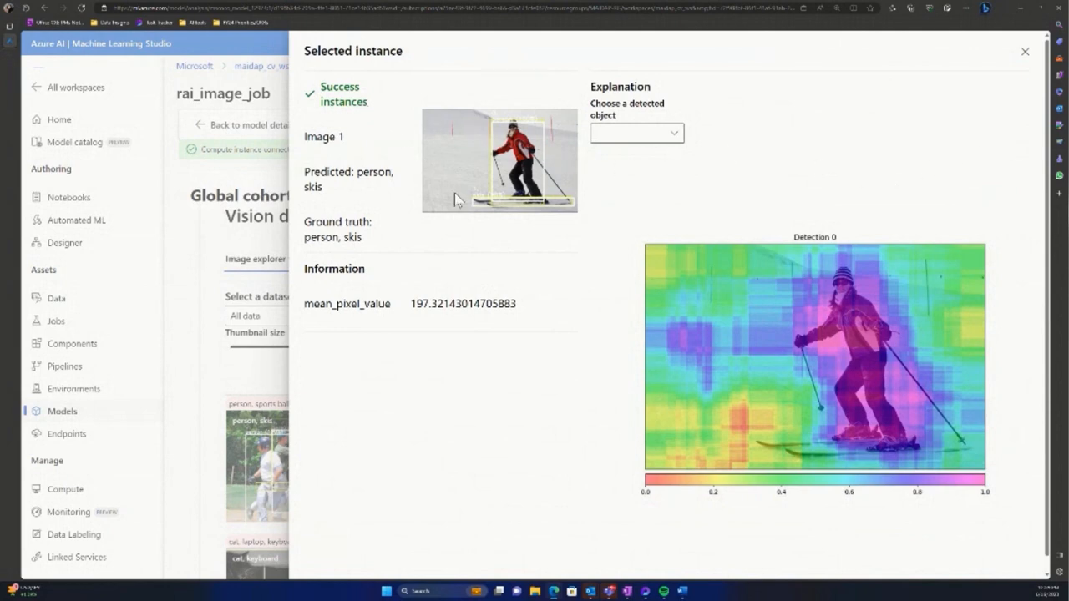
mouse_move(882, 248)
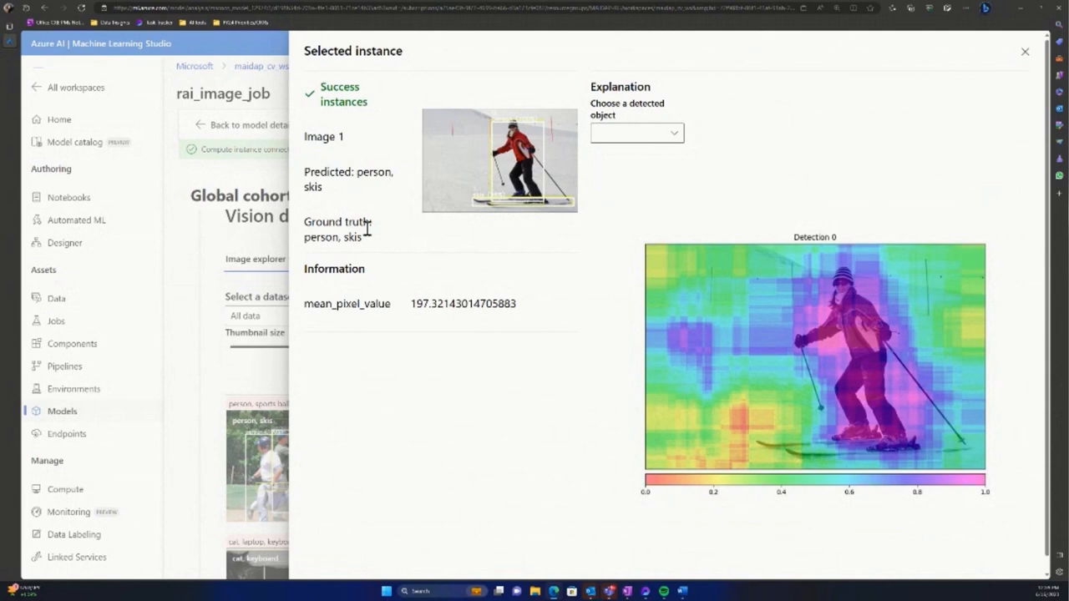
mouse_move(994, 327)
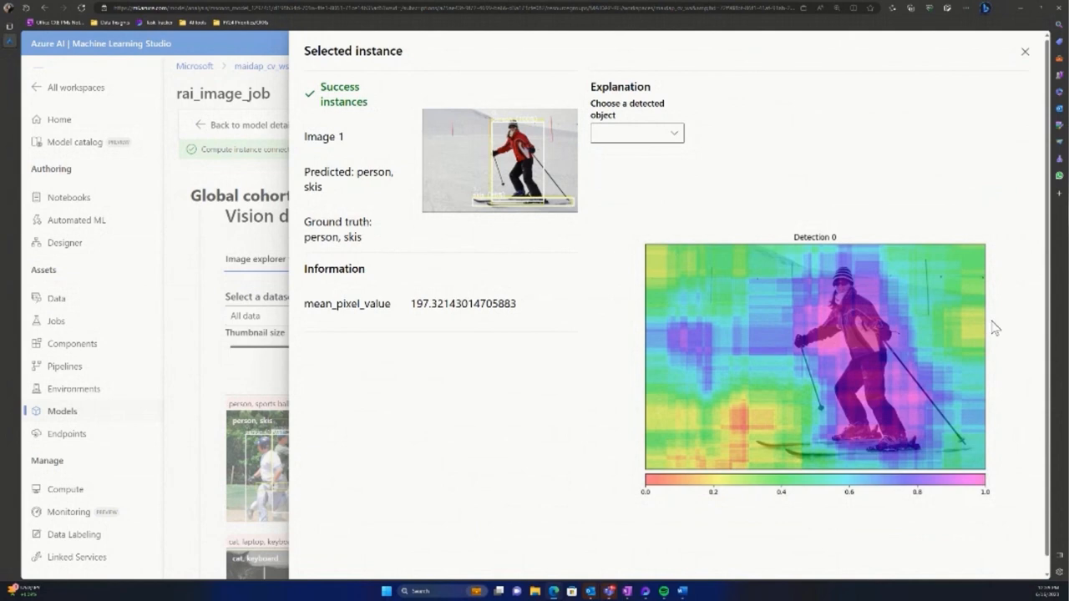
mouse_move(1044, 324)
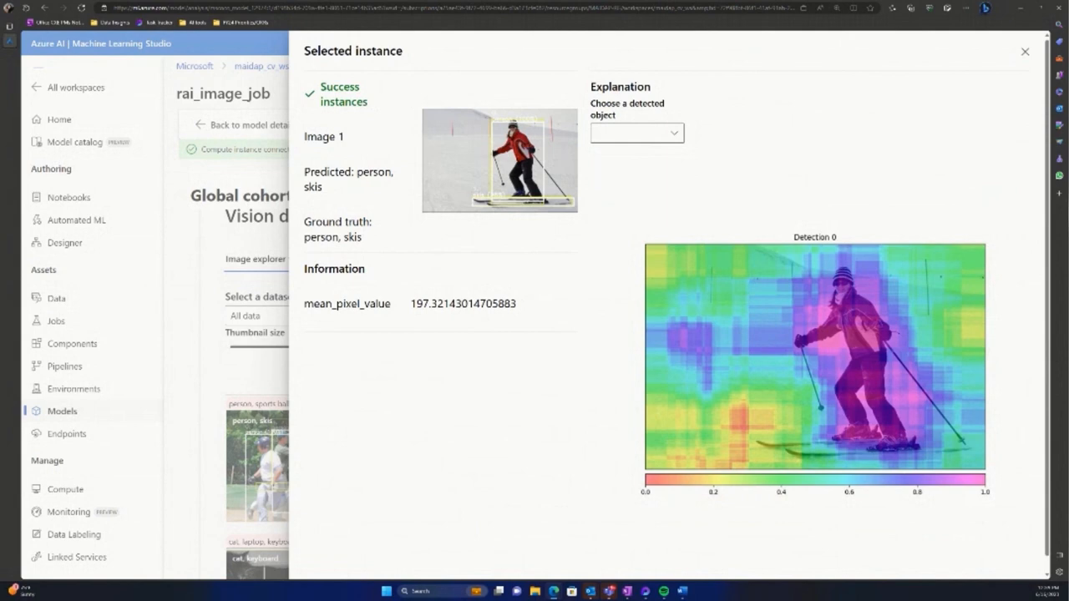
mouse_move(930, 205)
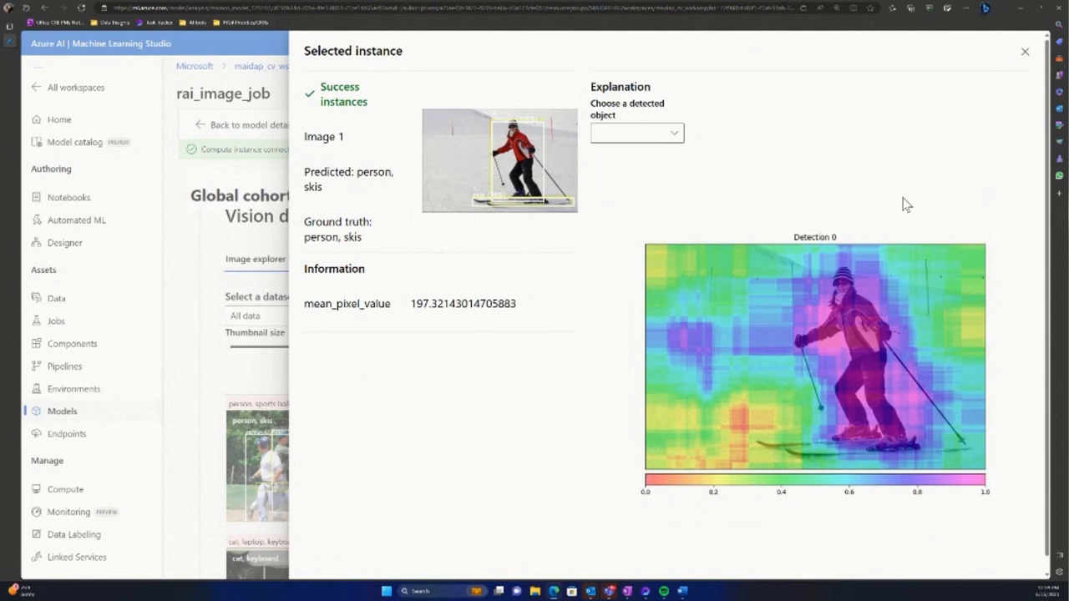
mouse_move(887, 203)
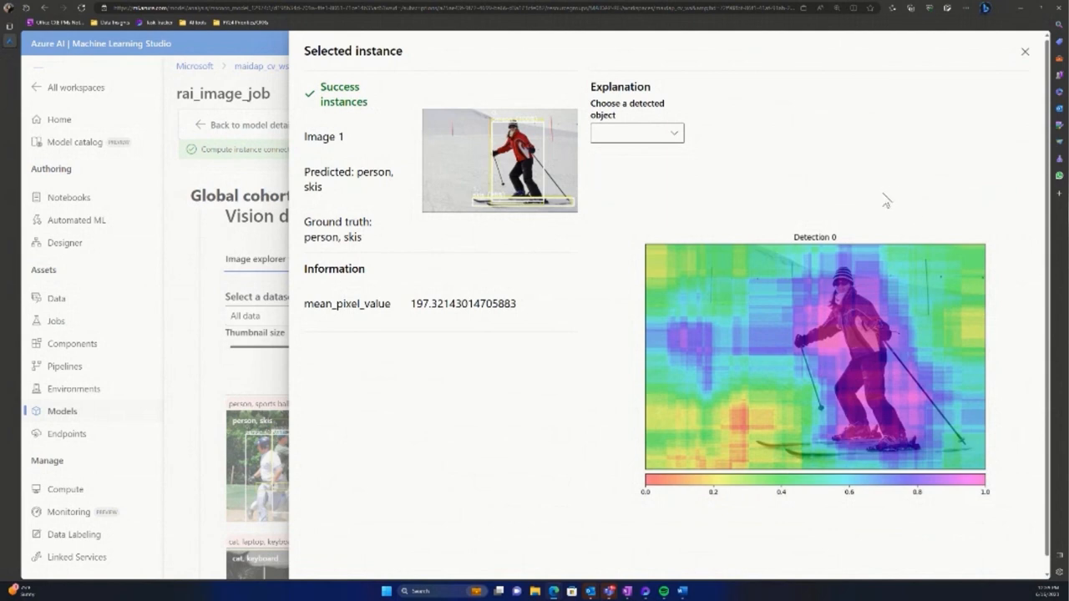
mouse_move(832, 233)
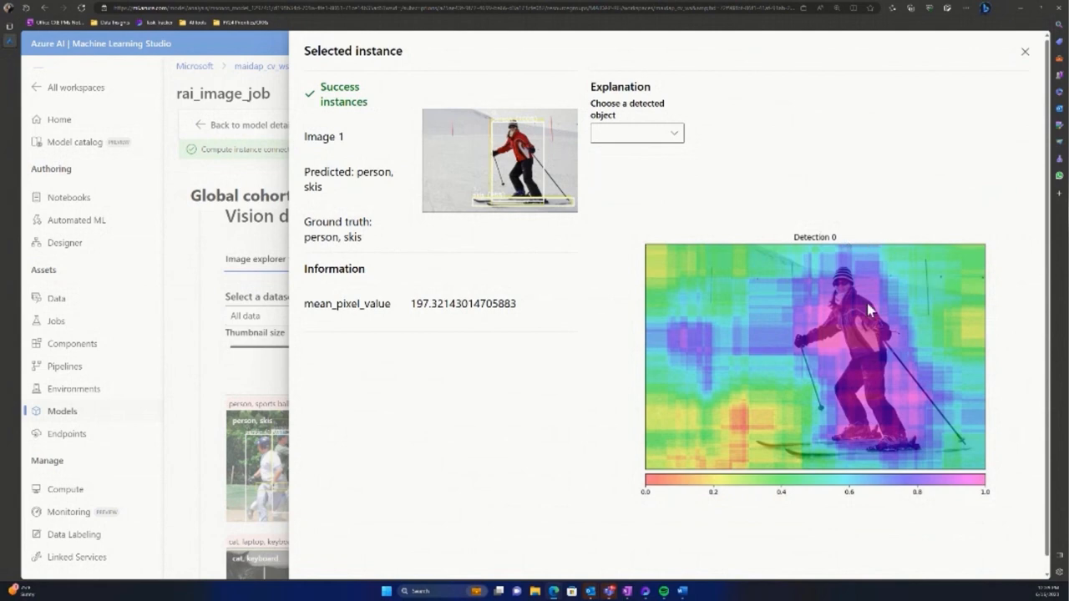
mouse_move(923, 430)
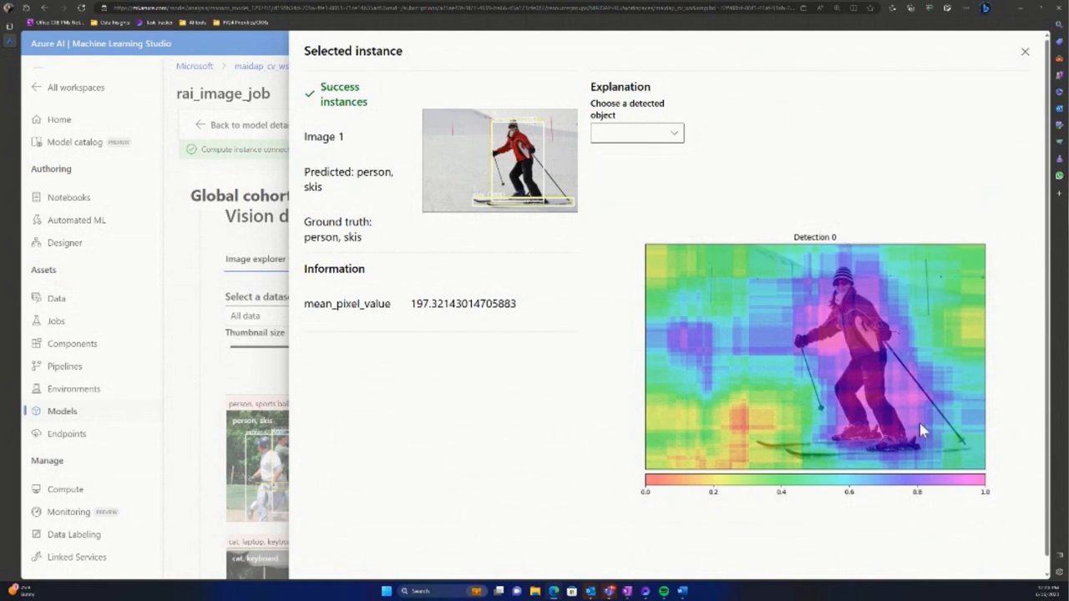
mouse_move(975, 404)
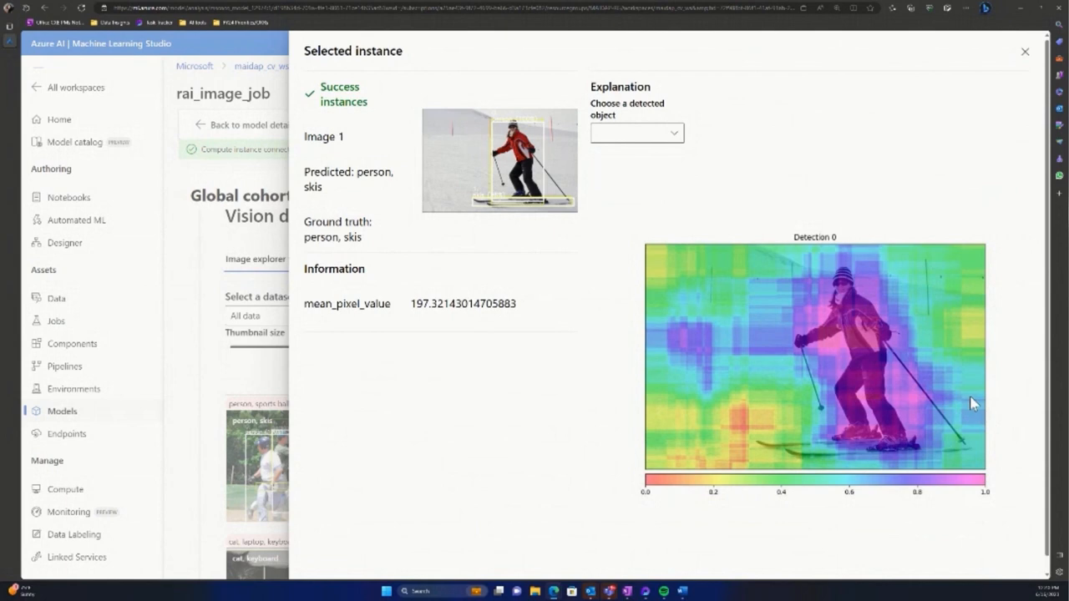
mouse_move(998, 372)
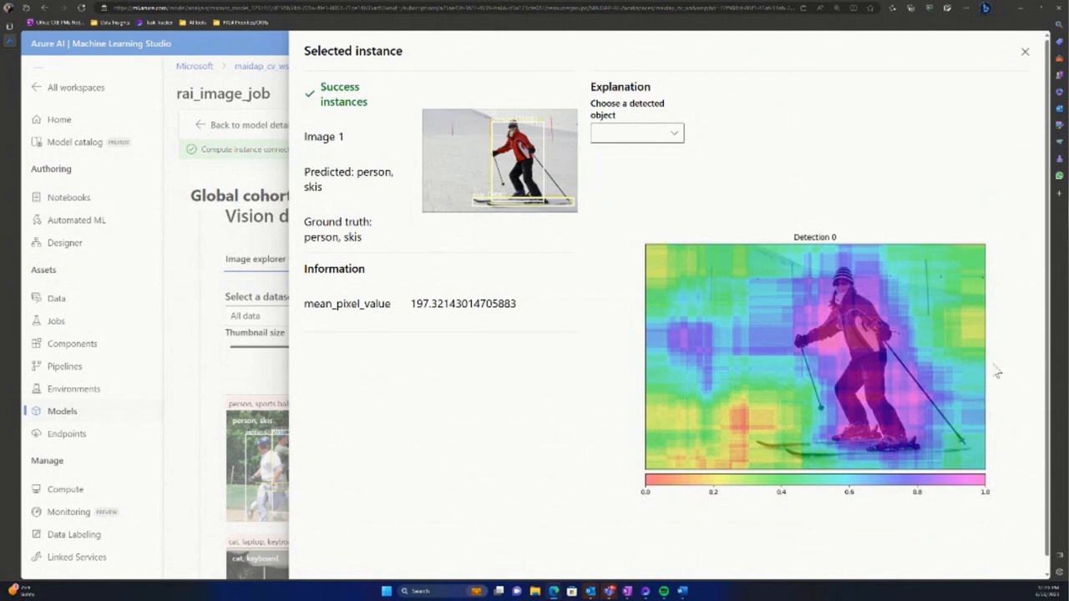
mouse_move(777, 454)
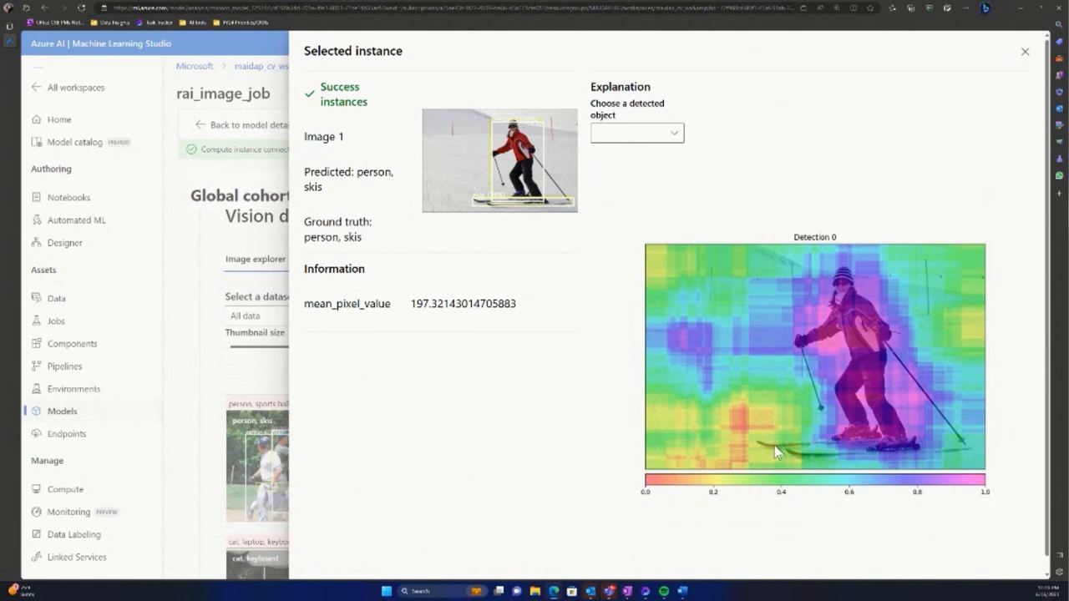
mouse_move(828, 458)
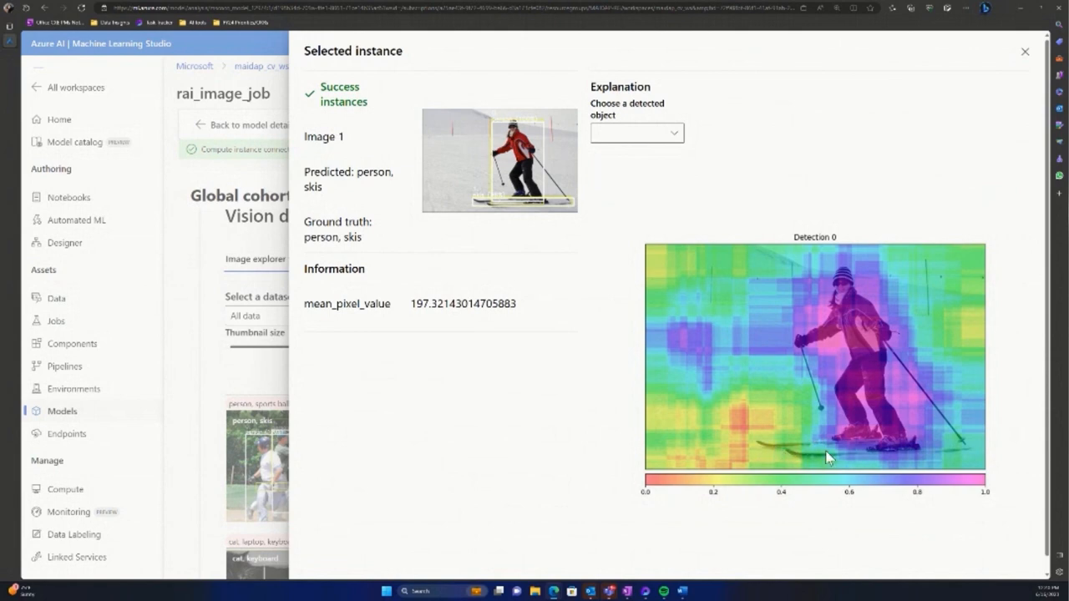
mouse_move(938, 429)
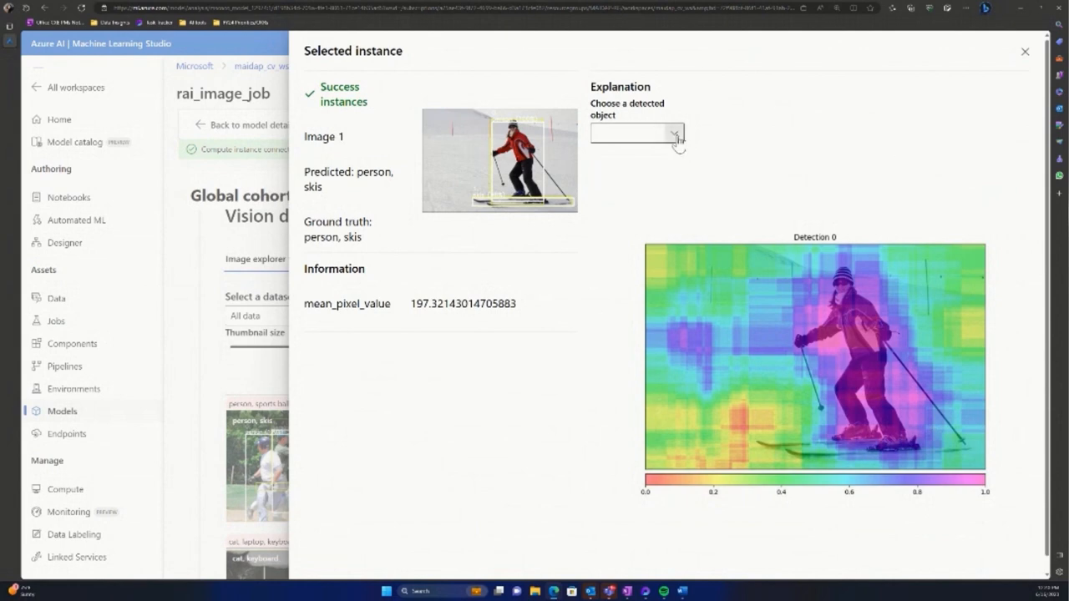
View the D-RISE heatmap for '1: skis', then close the skier's Selected instance panel
left_click(636, 132)
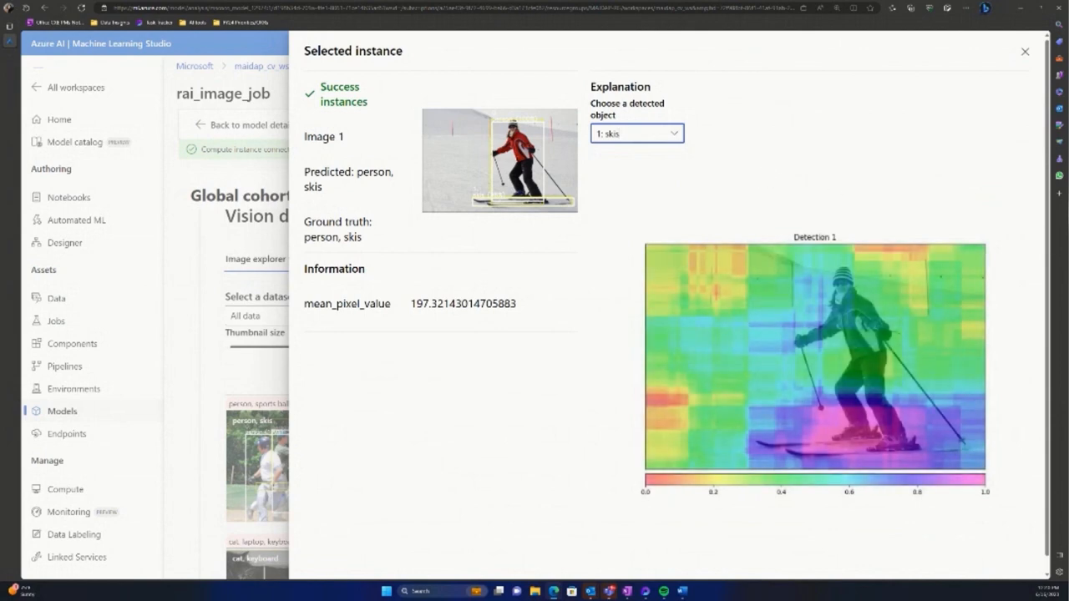
mouse_move(850, 444)
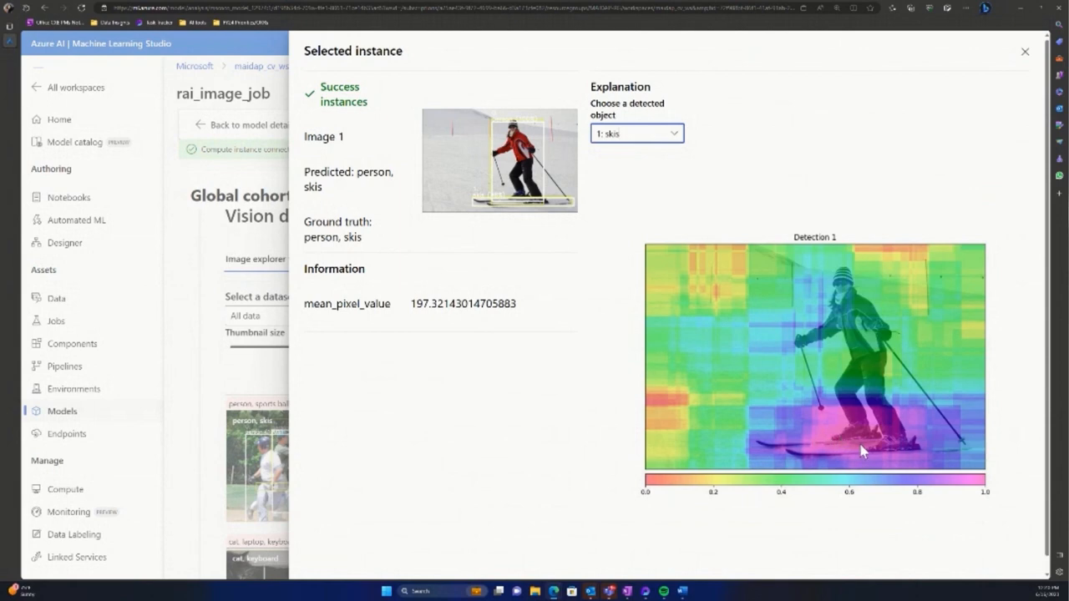
mouse_move(914, 418)
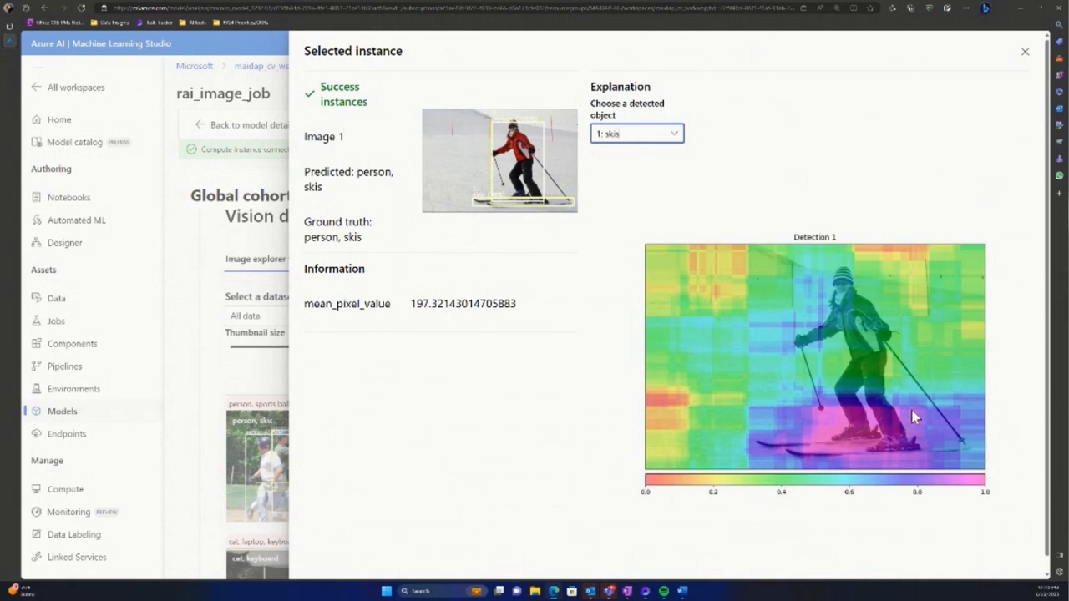
mouse_move(926, 435)
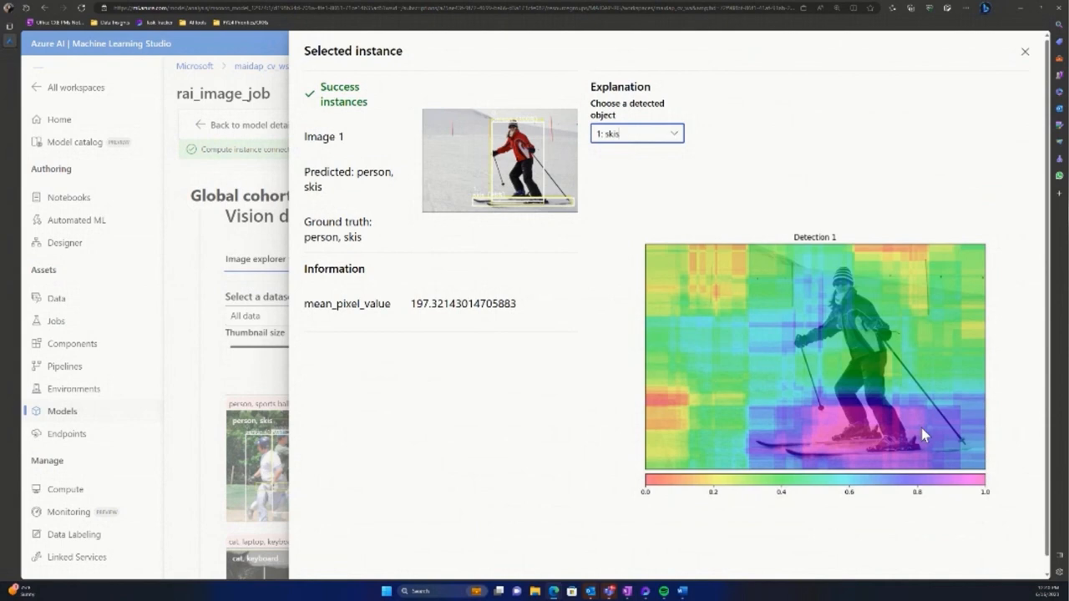
mouse_move(842, 453)
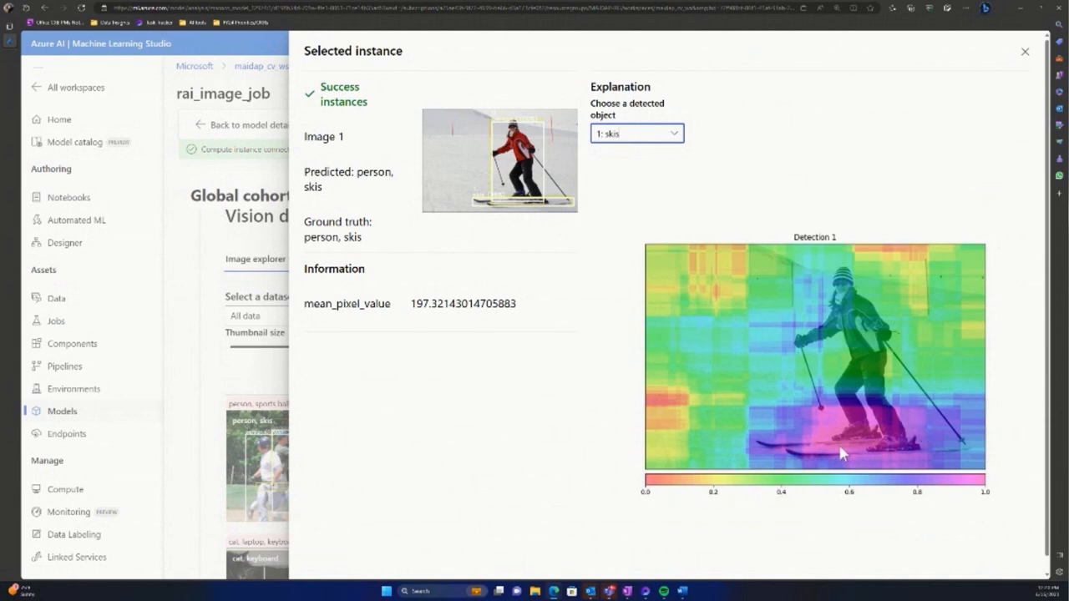
mouse_move(900, 461)
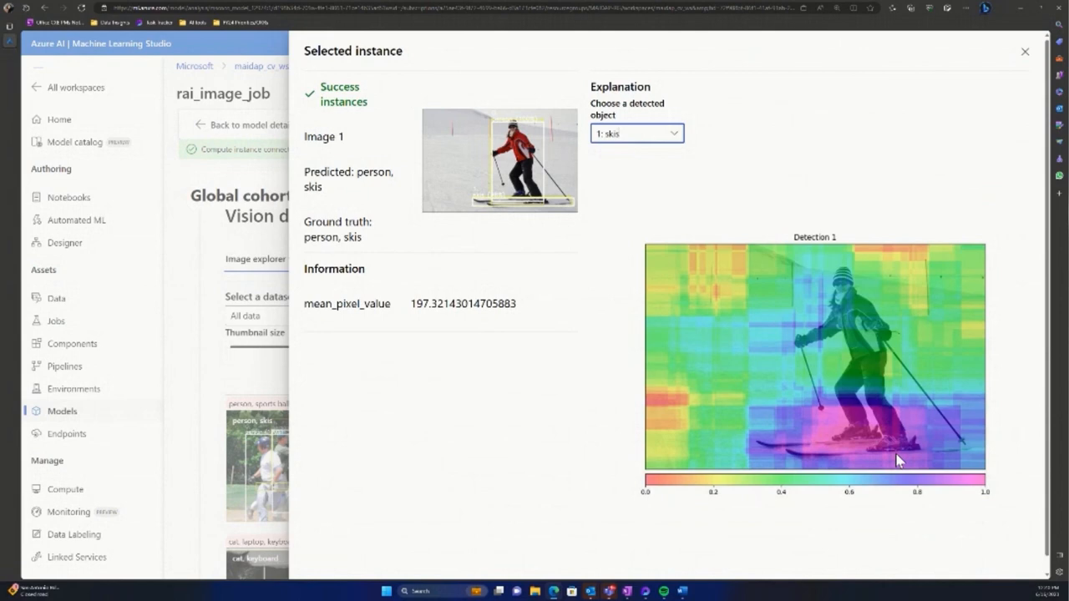
mouse_move(918, 223)
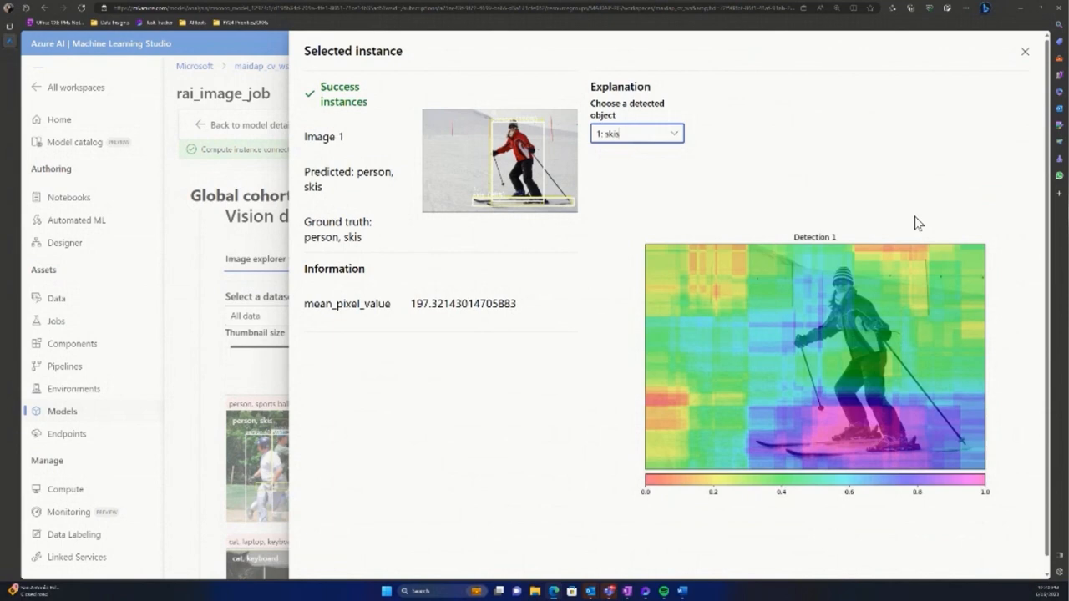
mouse_move(929, 256)
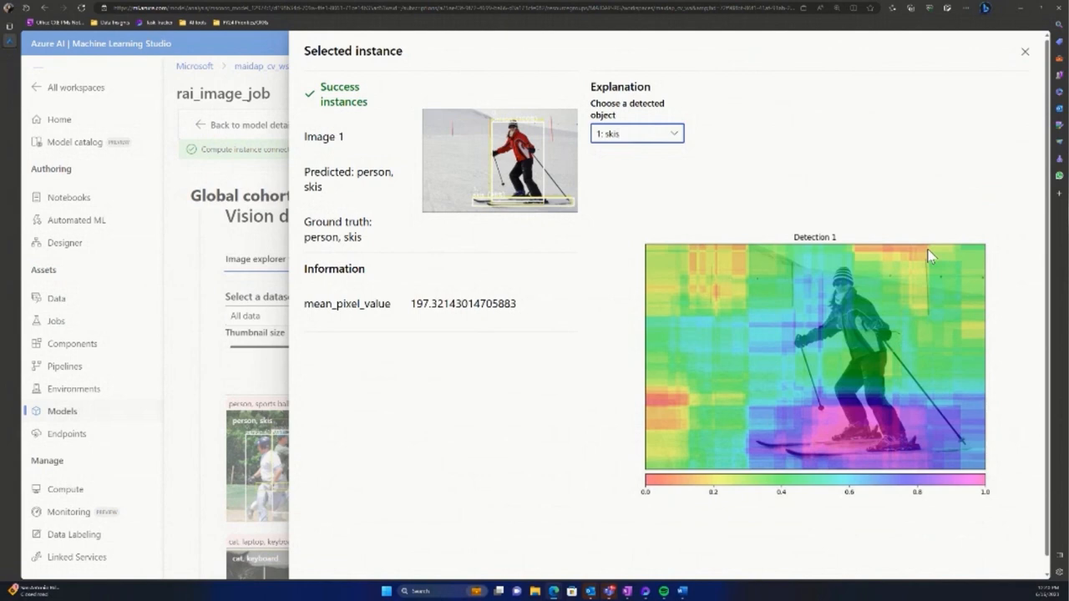
mouse_move(963, 283)
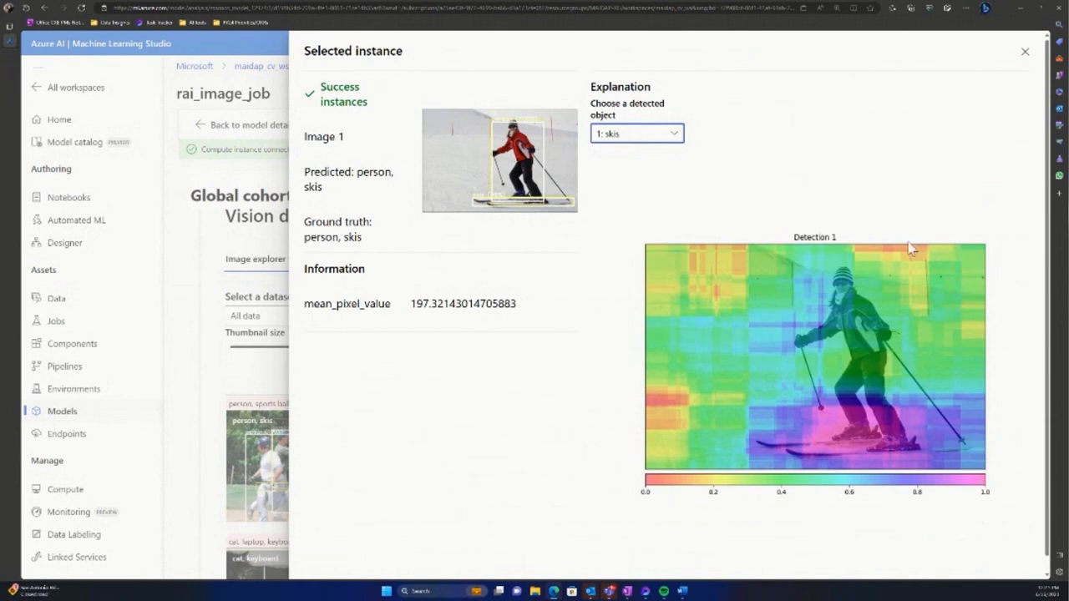
mouse_move(949, 164)
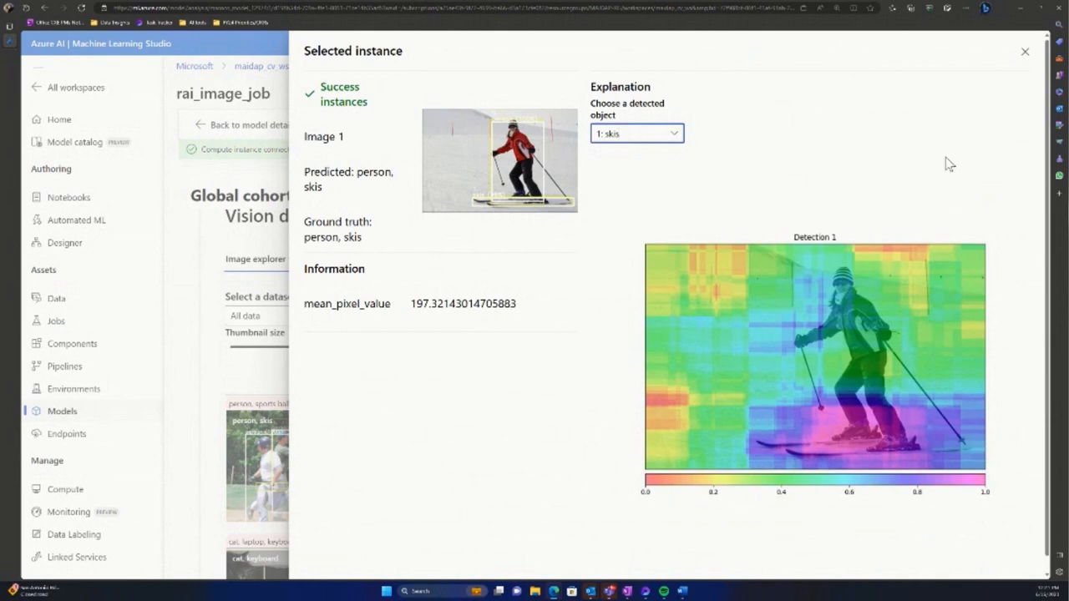
mouse_move(902, 220)
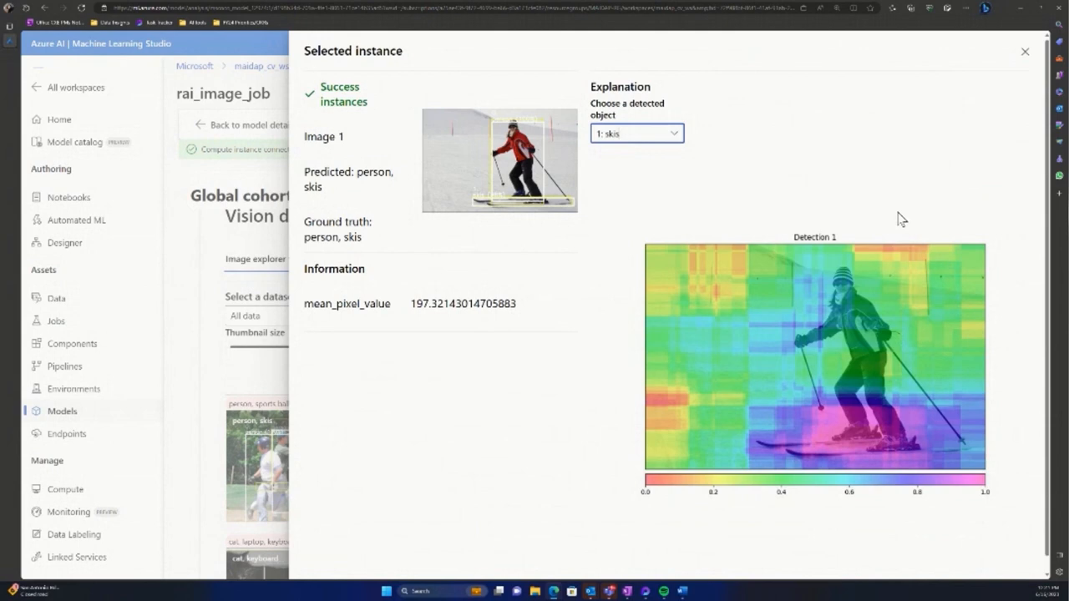
mouse_move(913, 86)
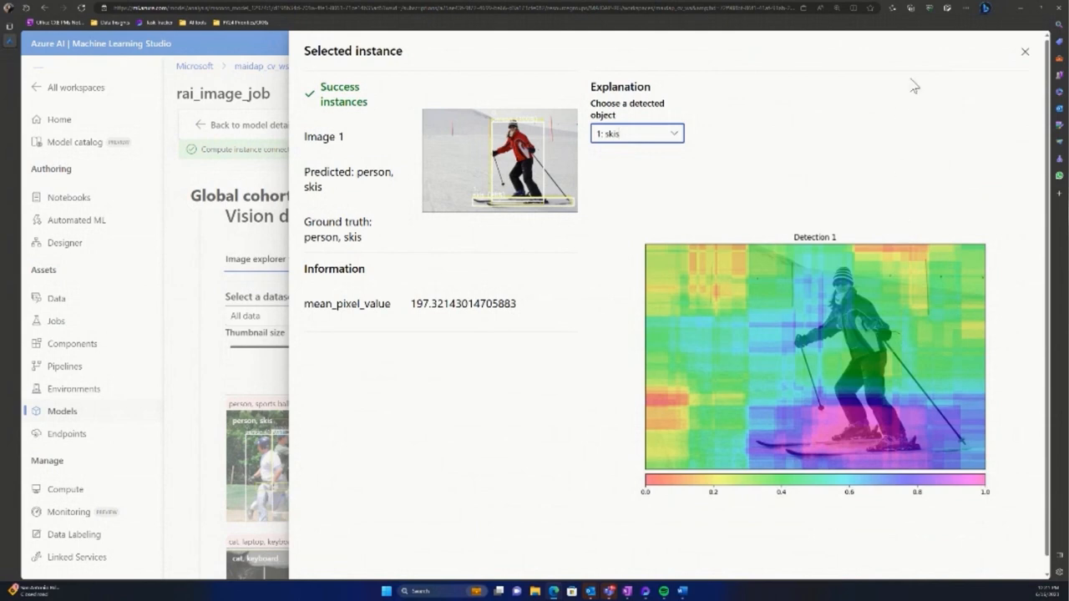
left_click(1025, 51)
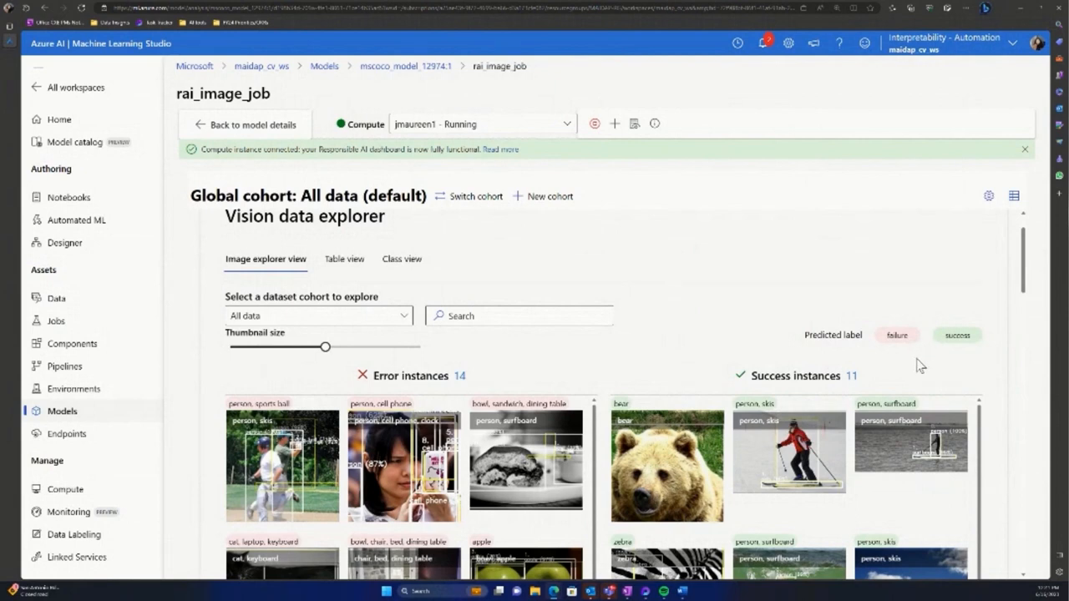
mouse_move(1029, 395)
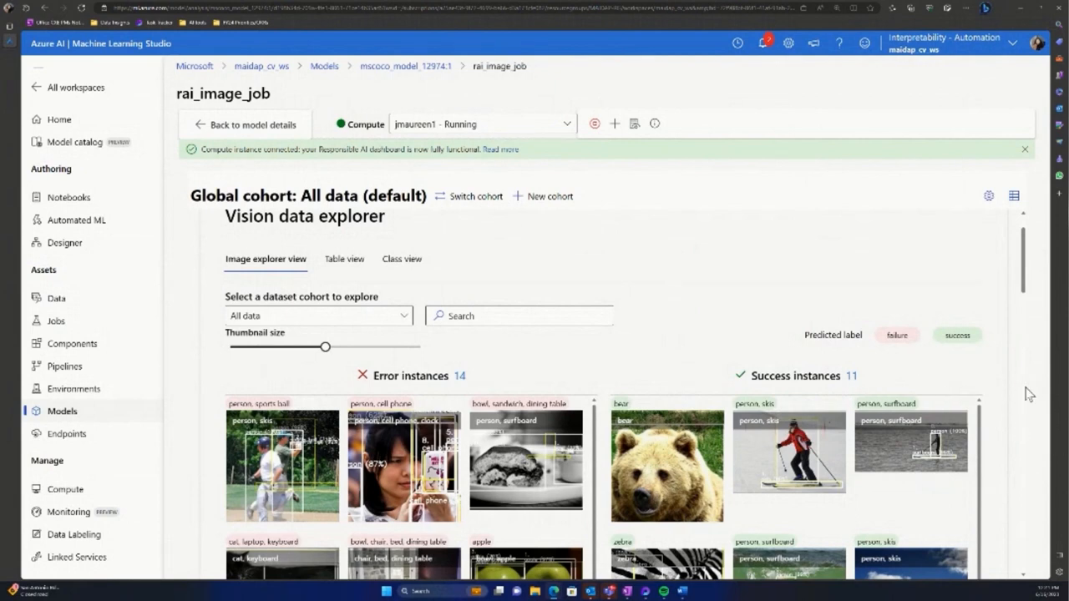
scroll("down", 3)
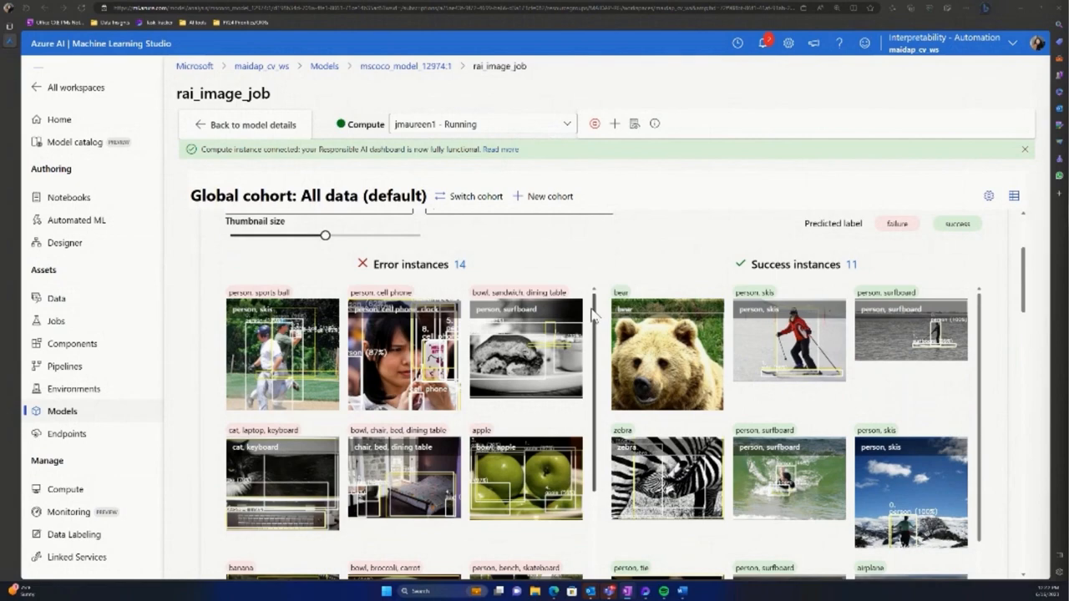
scroll("down", 3)
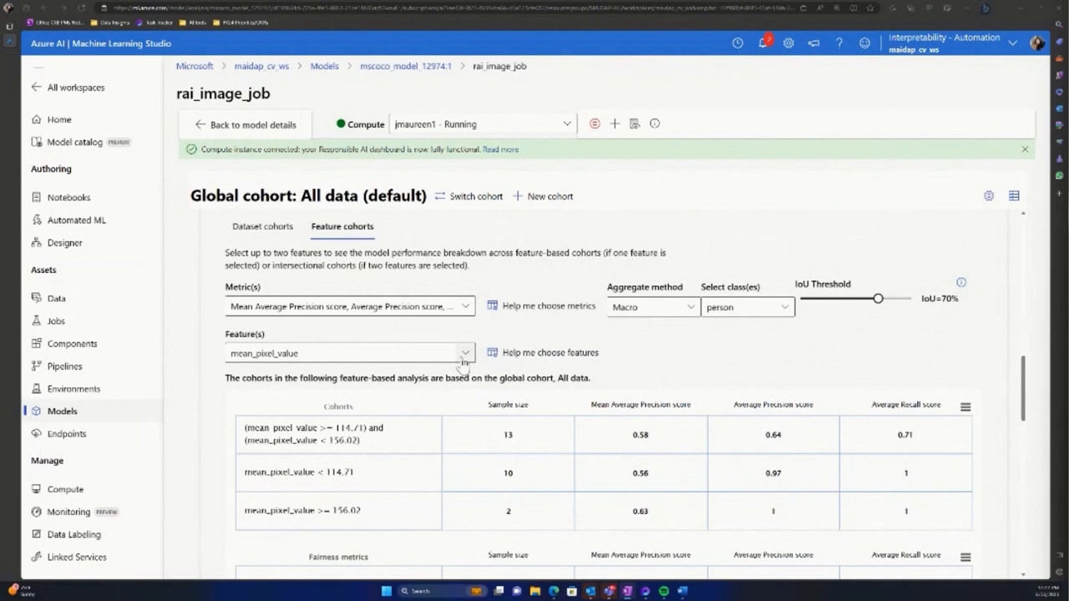
mouse_move(793, 341)
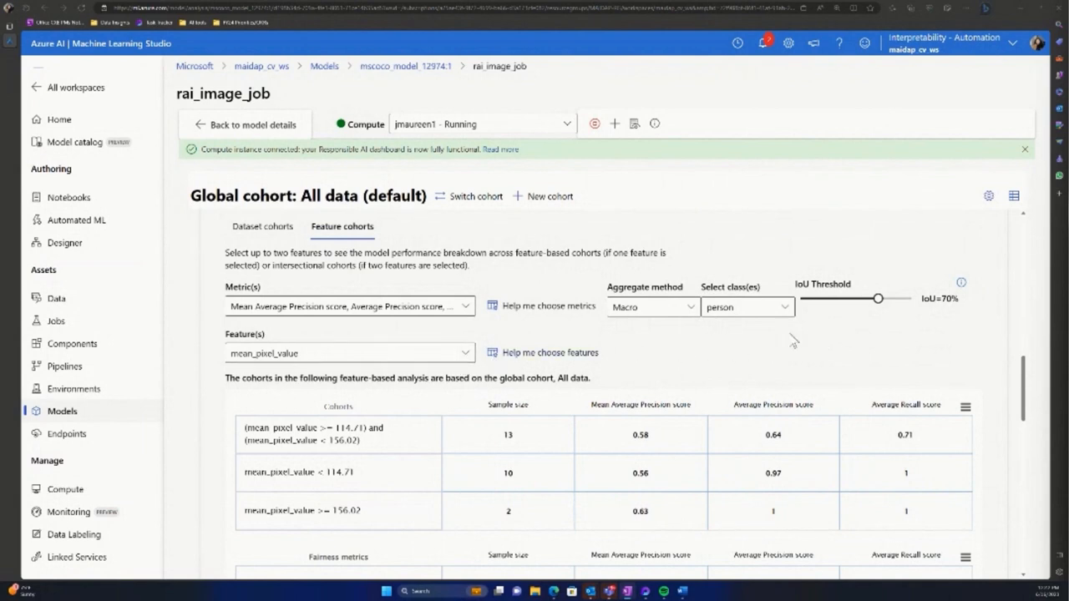
mouse_move(832, 378)
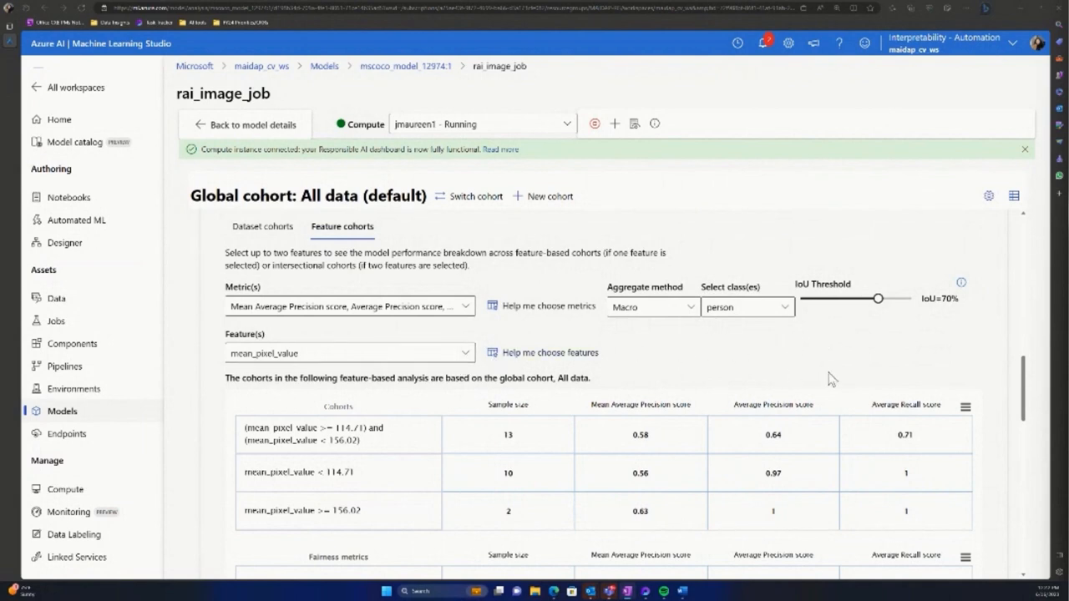
mouse_move(852, 370)
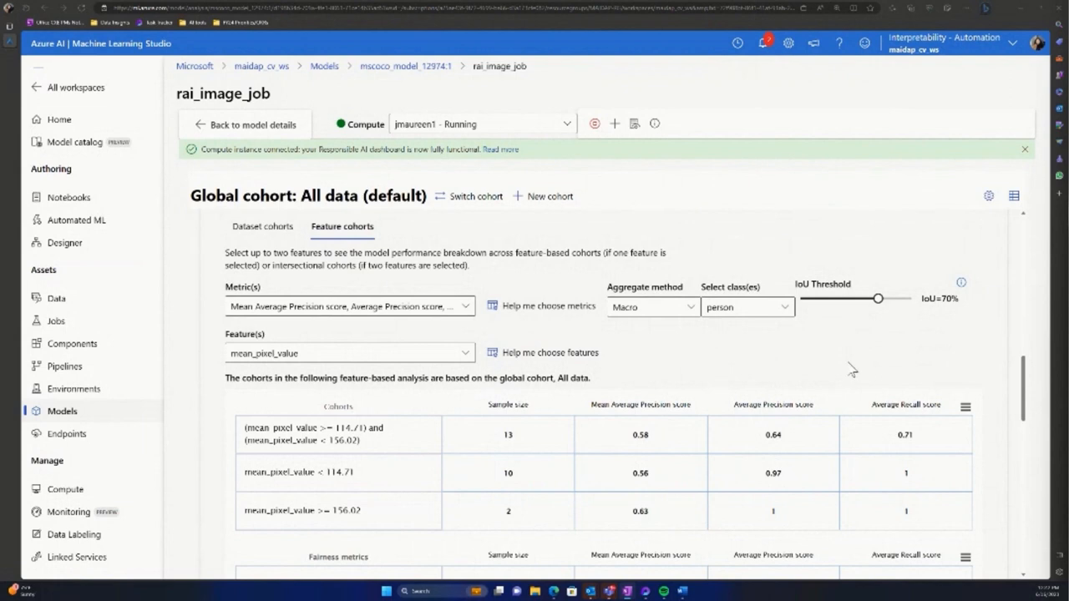
mouse_move(842, 365)
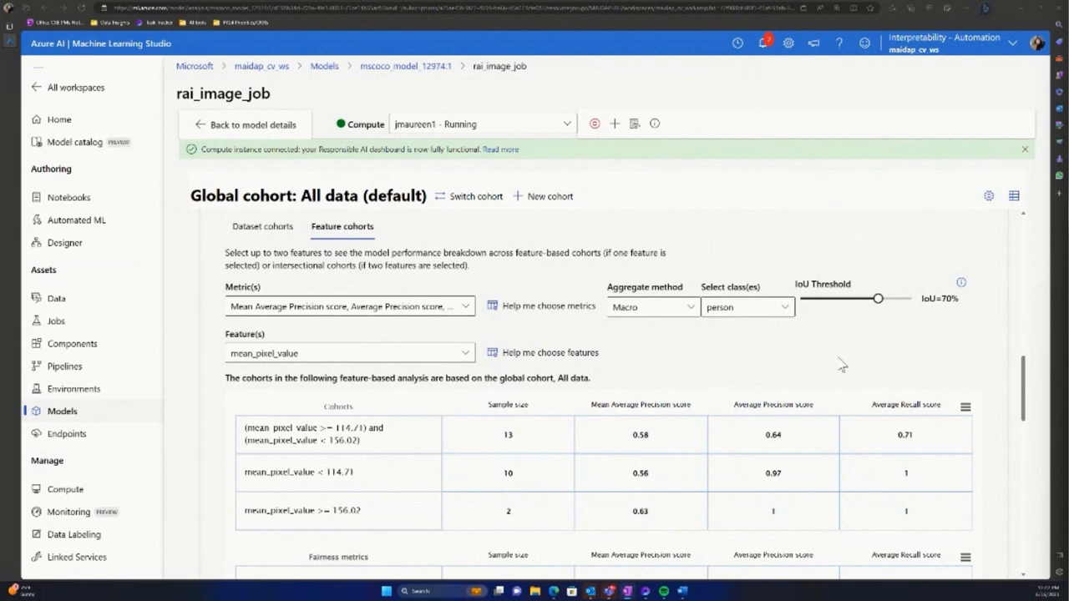
mouse_move(845, 376)
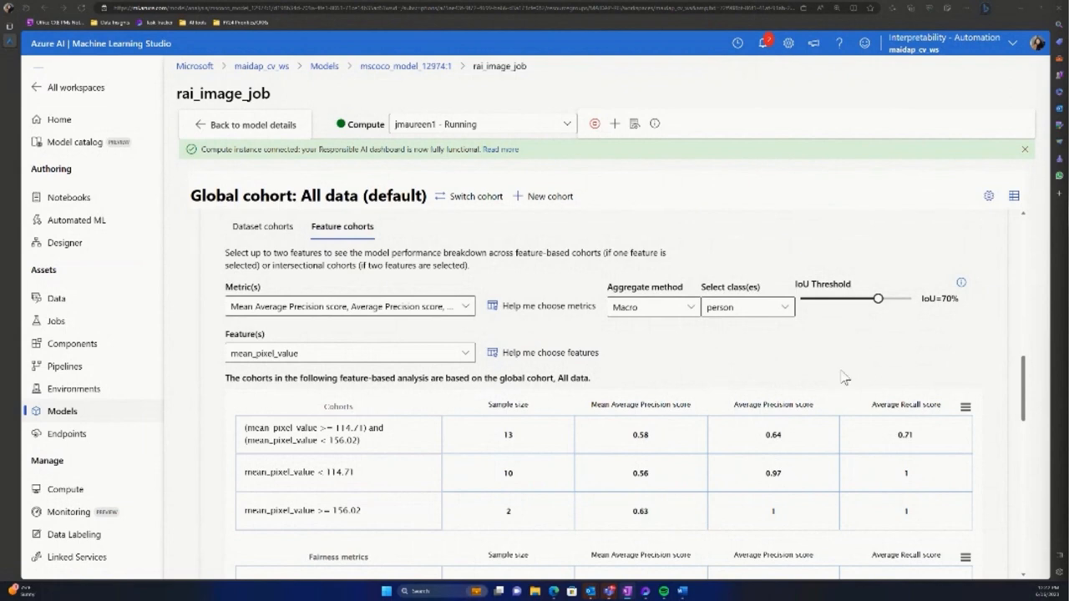
mouse_move(840, 383)
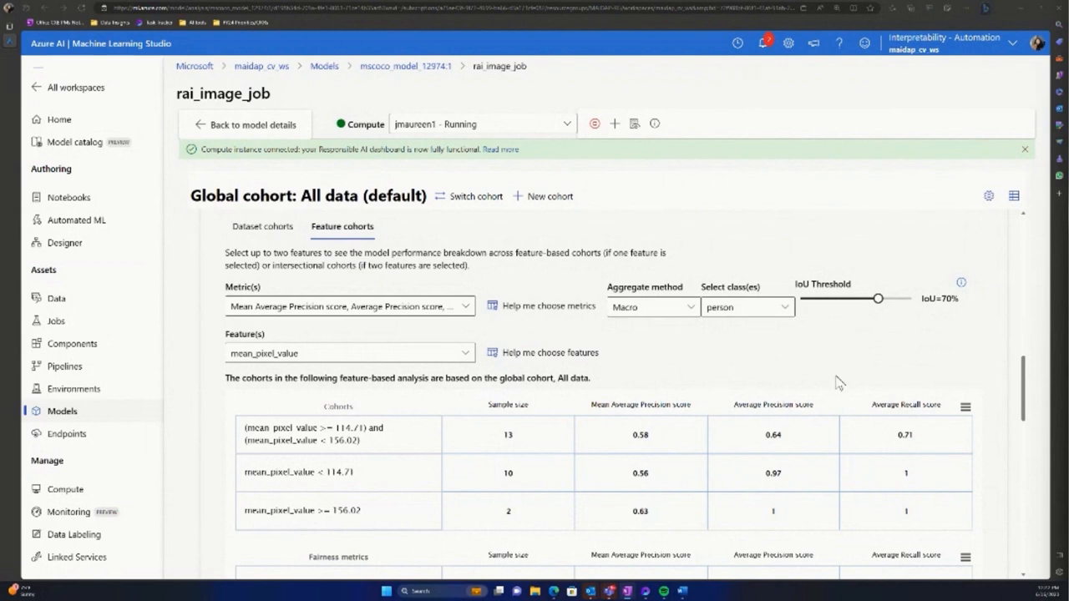
mouse_move(739, 373)
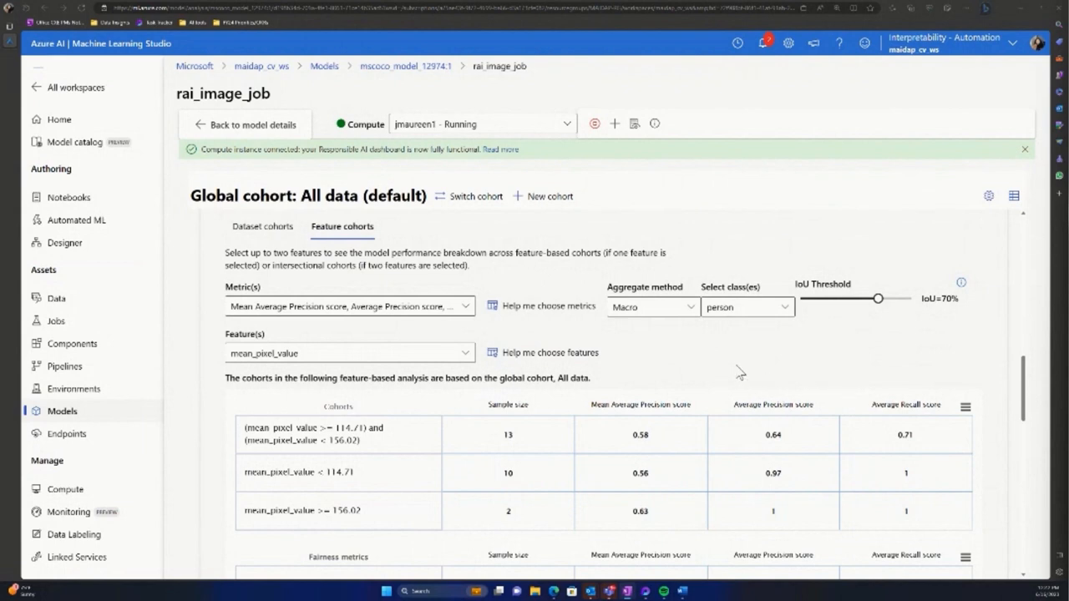
mouse_move(754, 362)
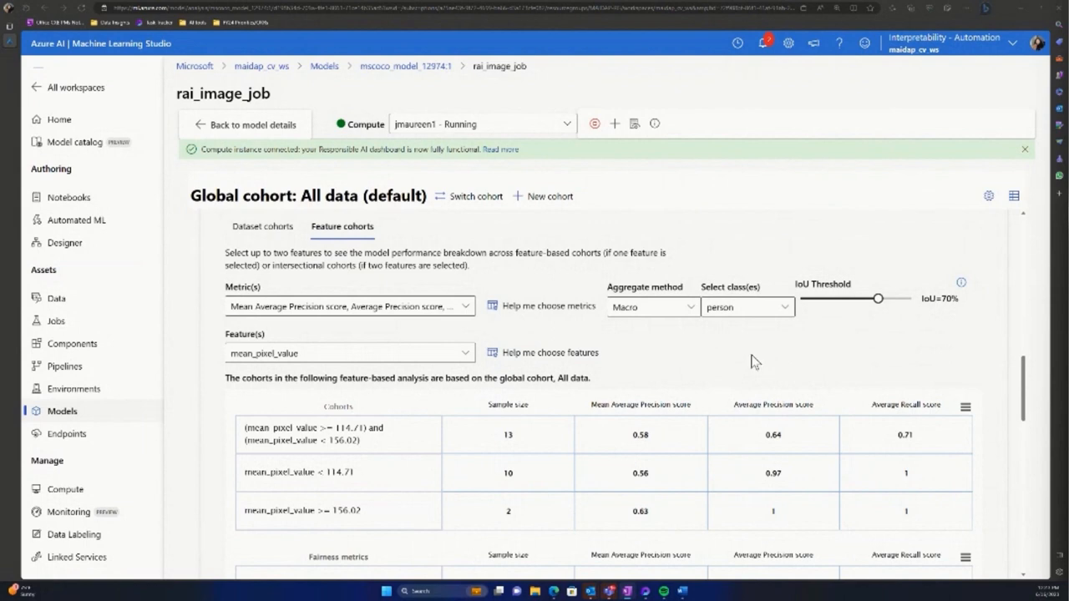
mouse_move(761, 365)
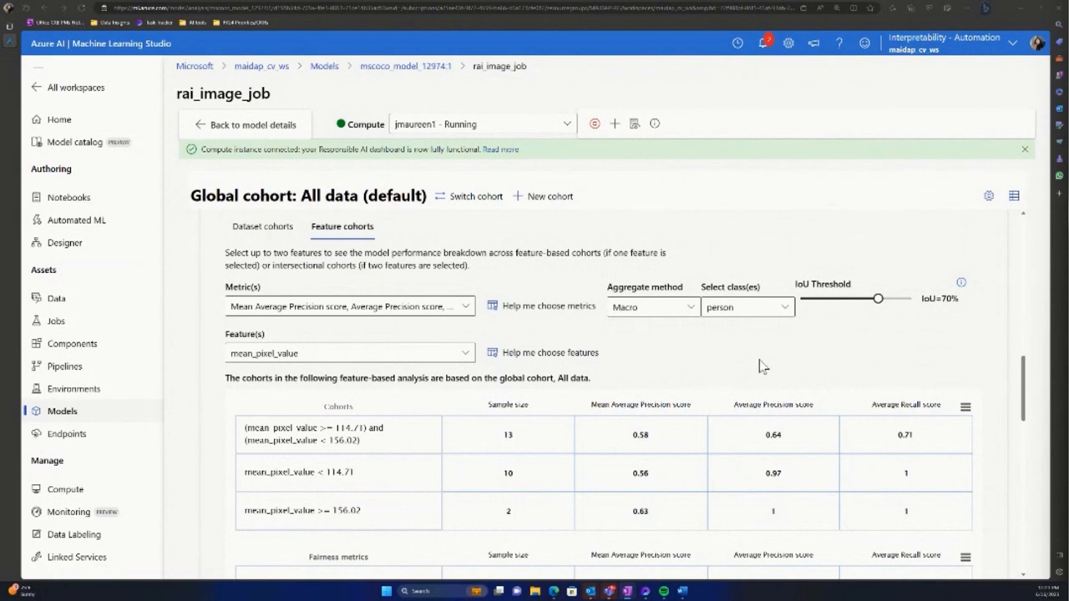